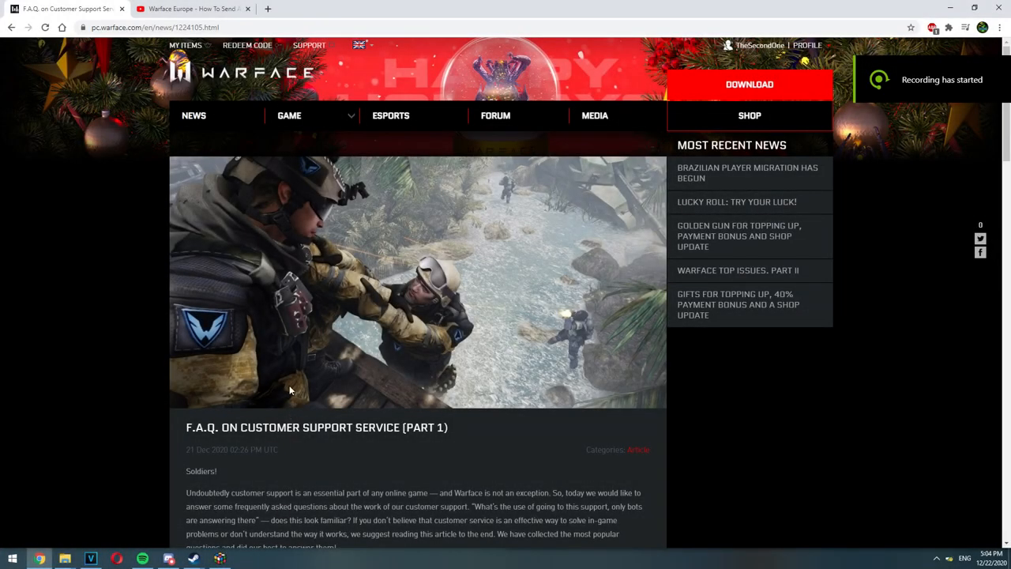
Switch to the Warface Europe ticket and ban appeal video and scroll to its description link.
scroll(down, 3)
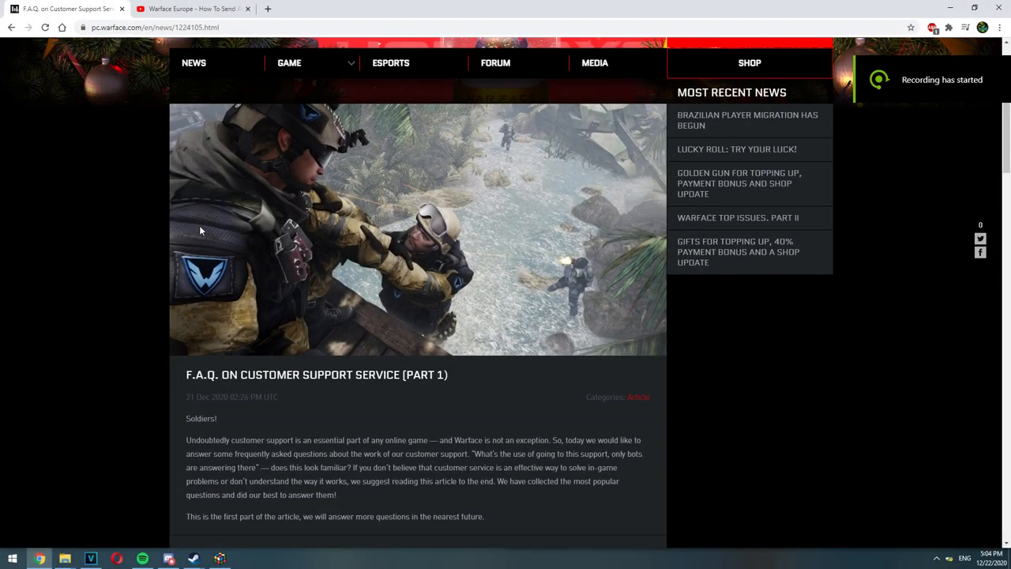
scroll(down, 3)
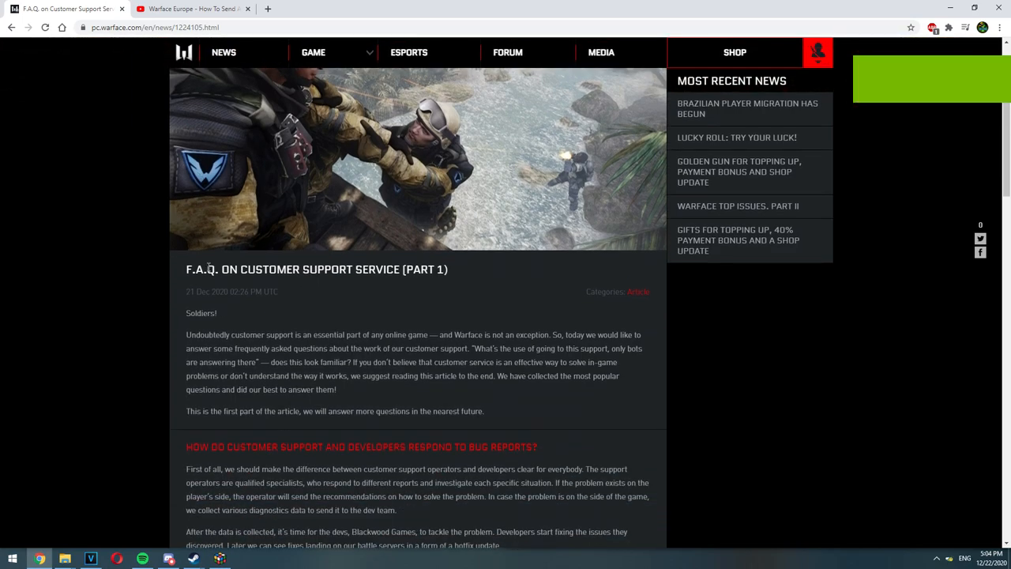
scroll(down, 3)
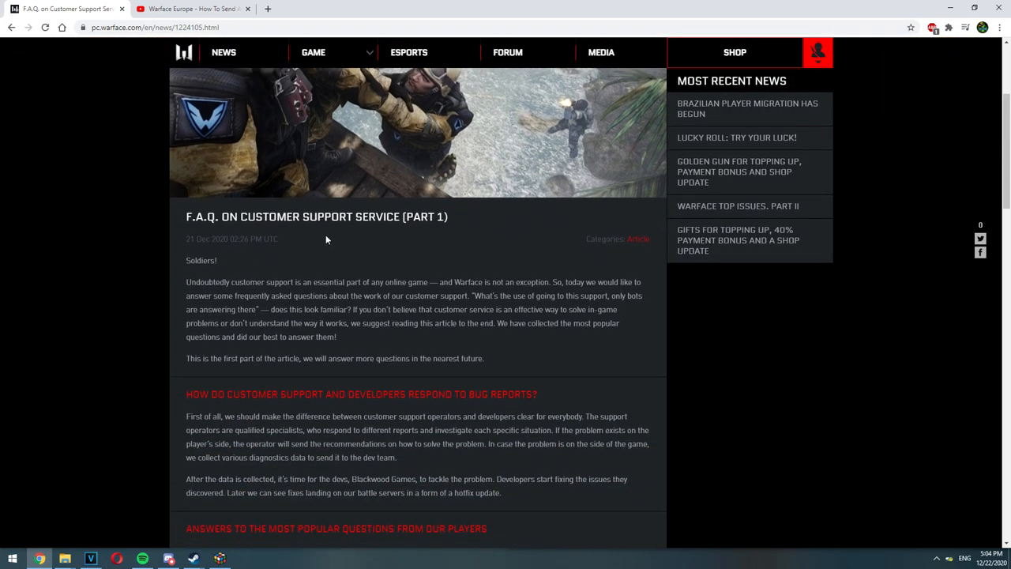
scroll(down, 3)
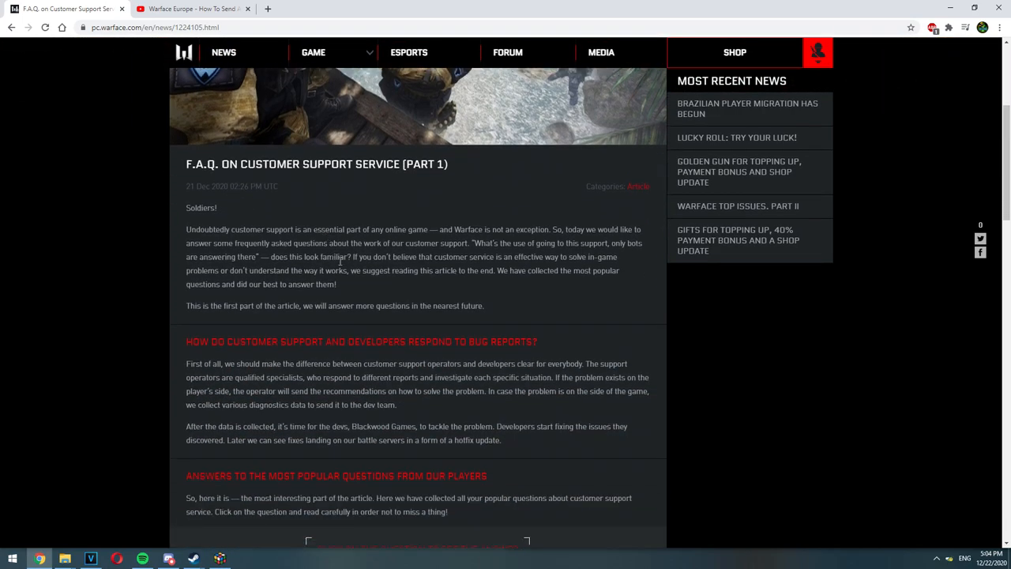
click(193, 9)
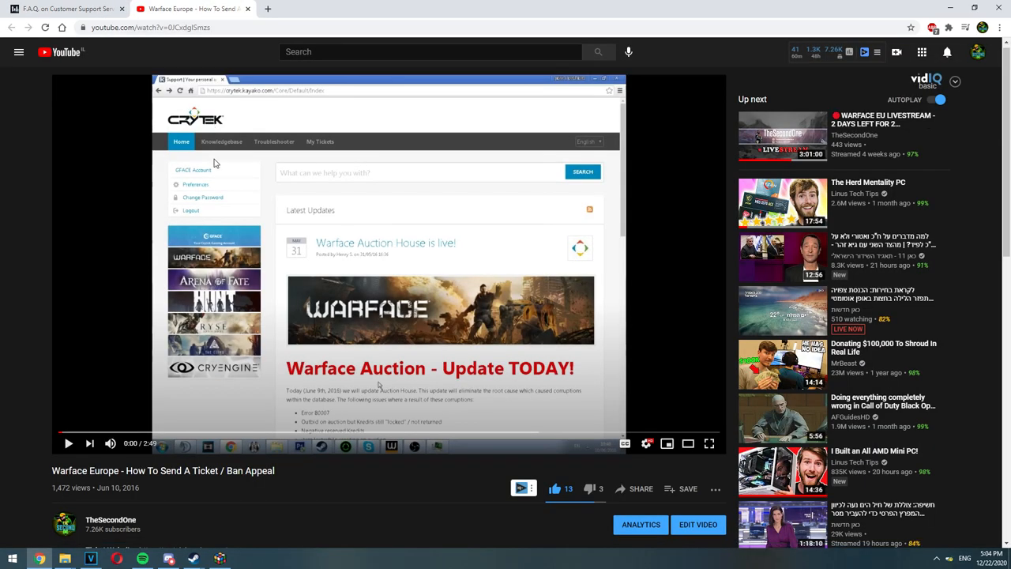
scroll(down, 3)
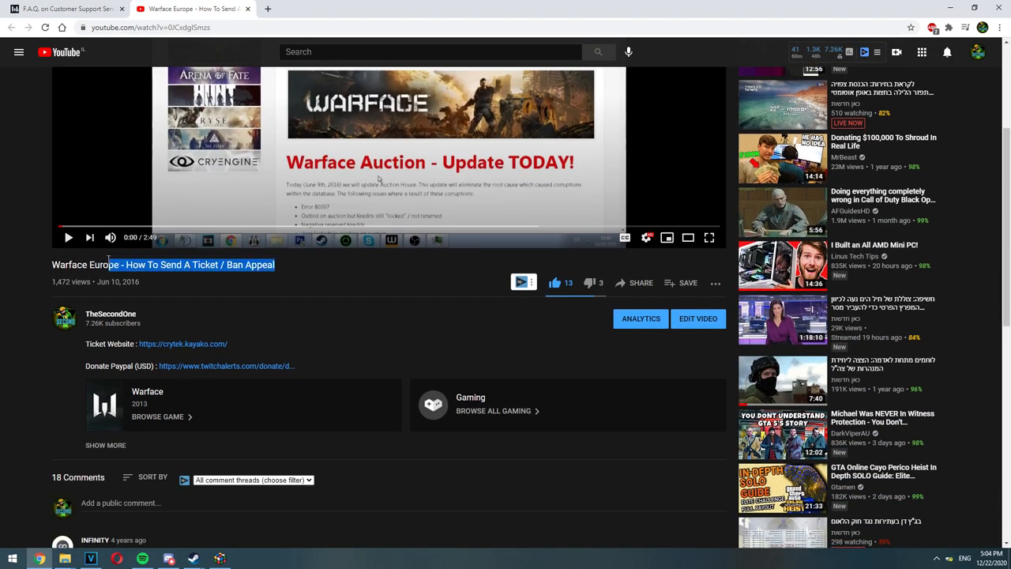
scroll(down, 3)
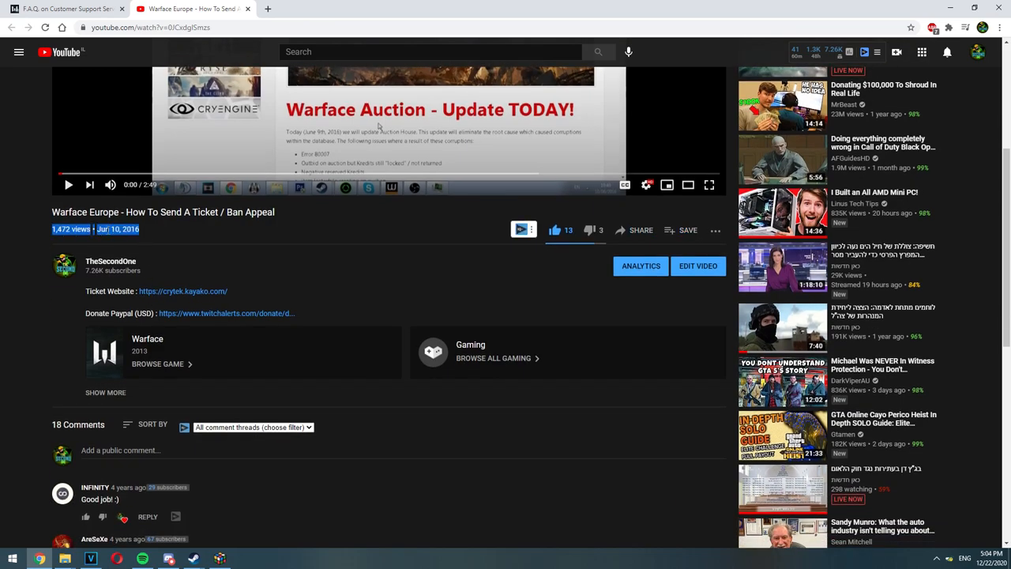
Read the support FAQ article to its end, then return to the popular-questions list.
click(63, 9)
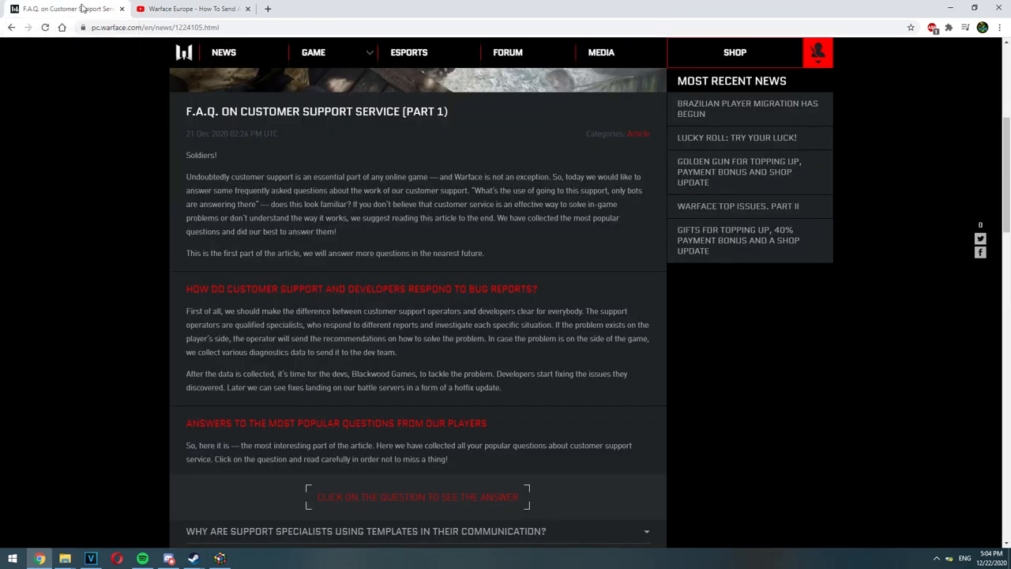
mouse_move(248, 275)
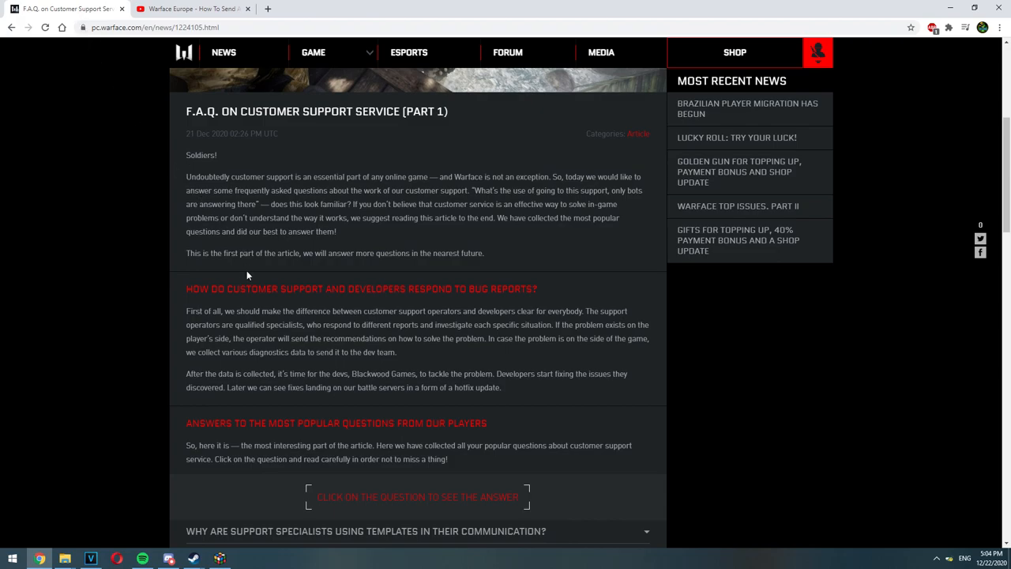
scroll(down, 3)
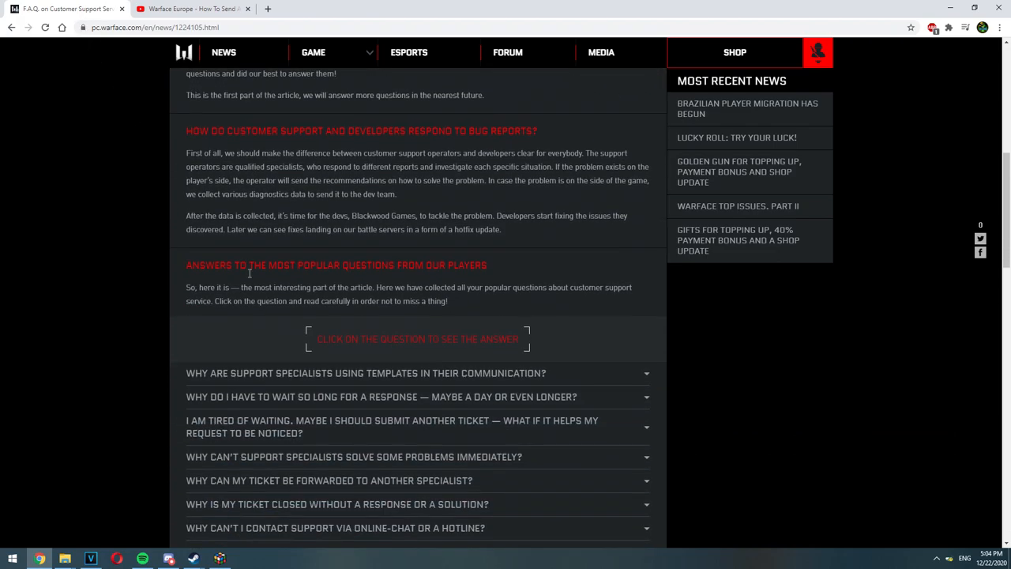
double_click(402, 339)
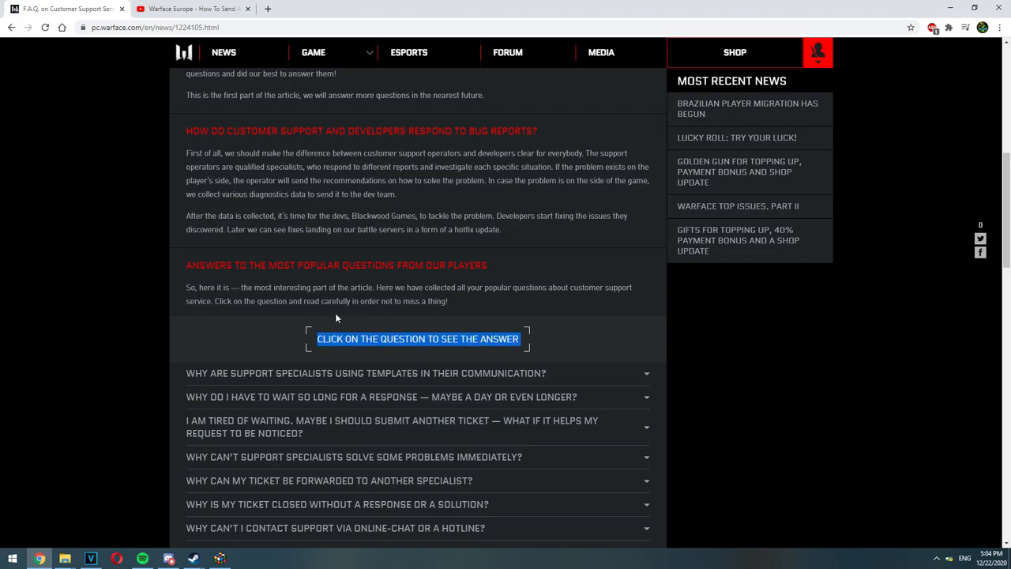
scroll(down, 3)
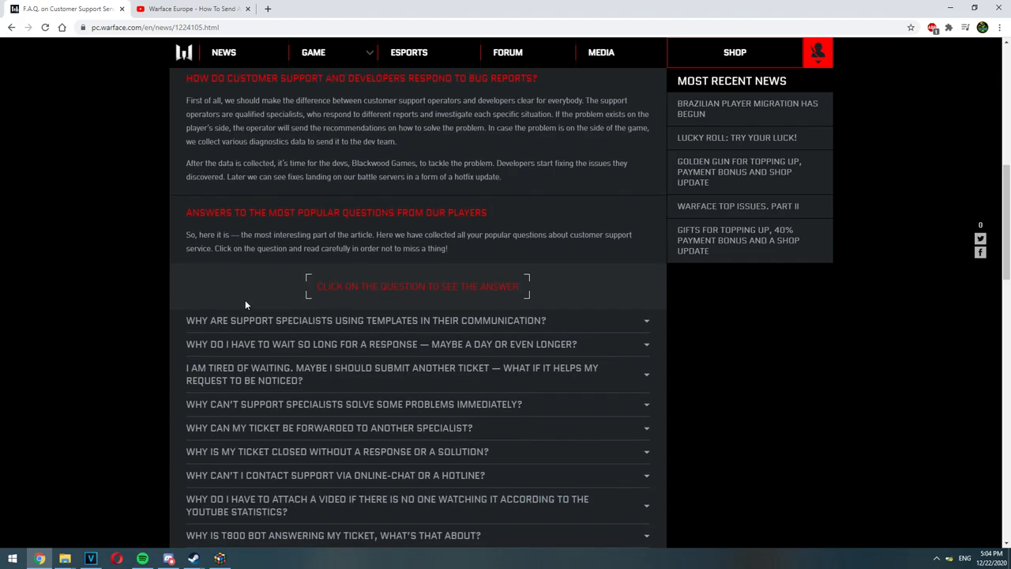
scroll(down, 3)
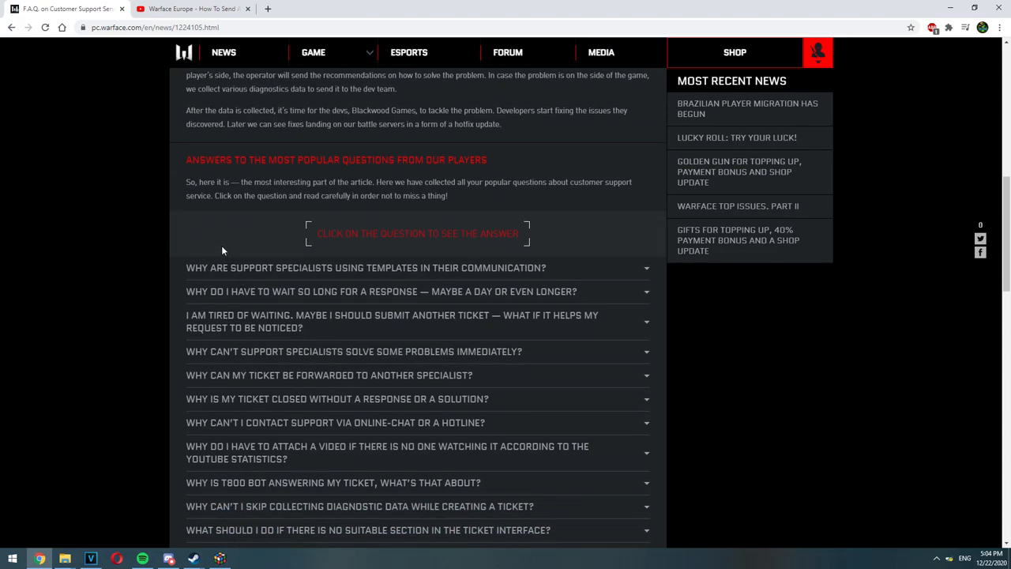
scroll(down, 3)
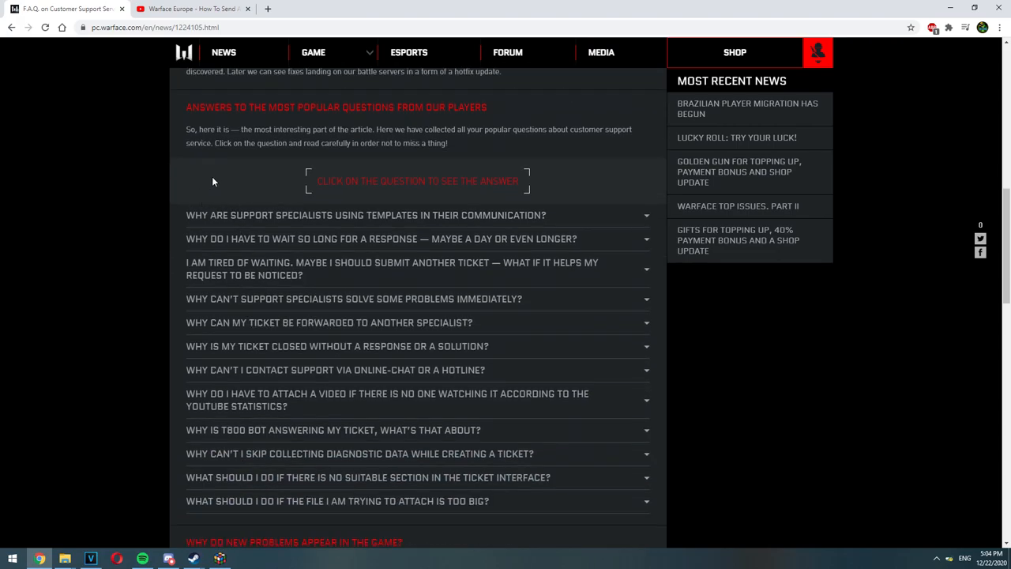
scroll(down, 3)
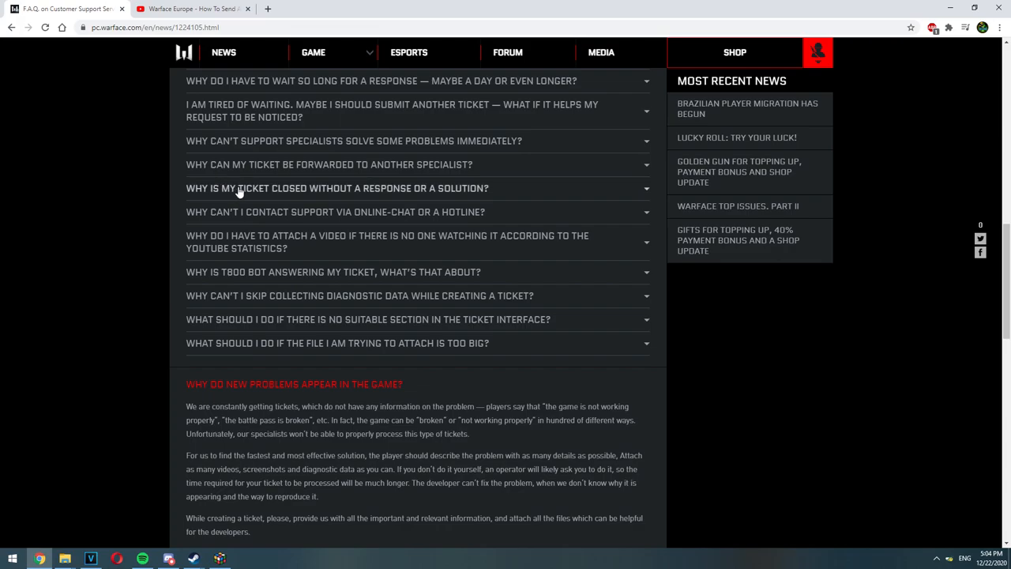
scroll(down, 3)
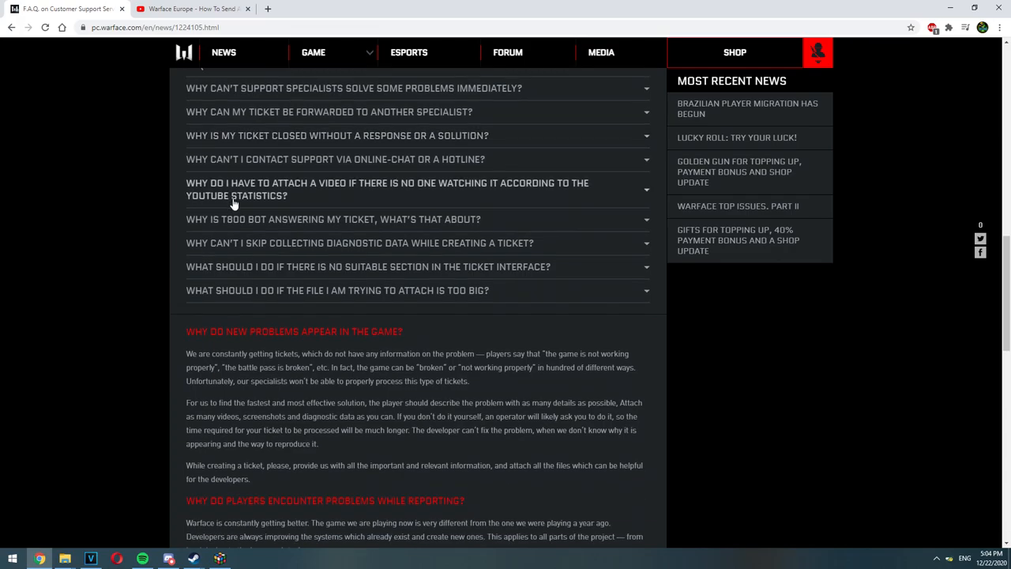
scroll(down, 3)
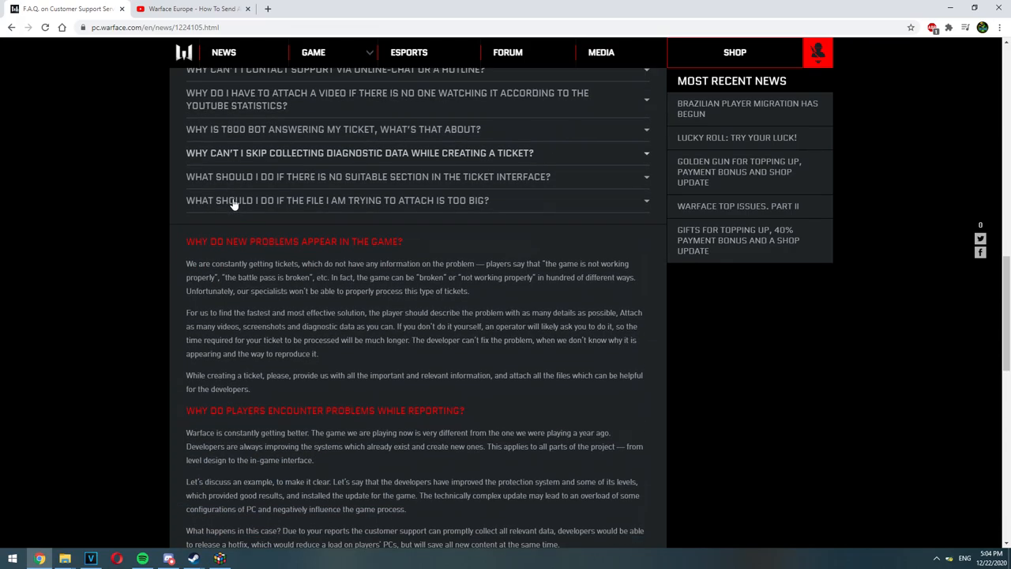
scroll(down, 3)
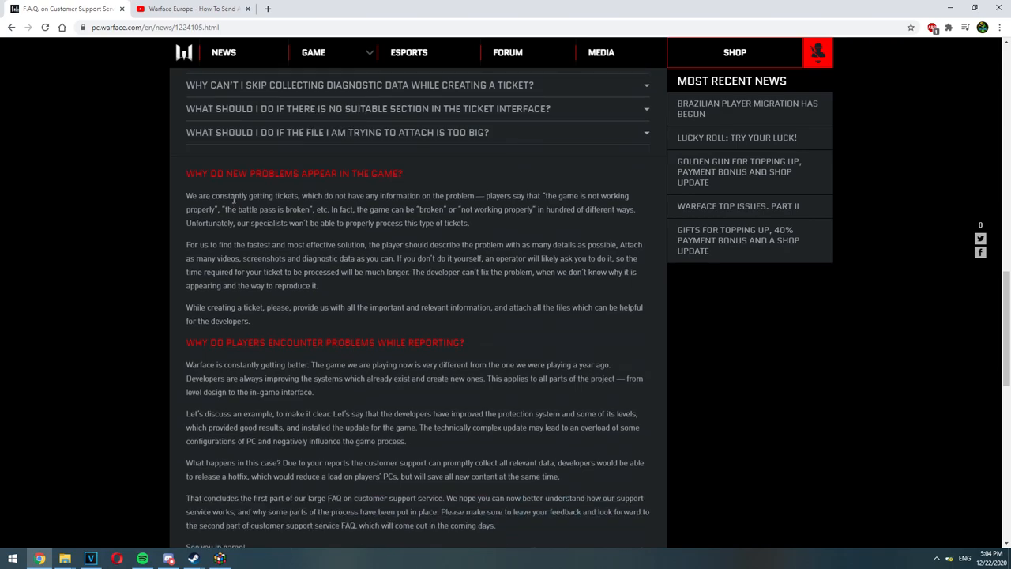
scroll(down, 3)
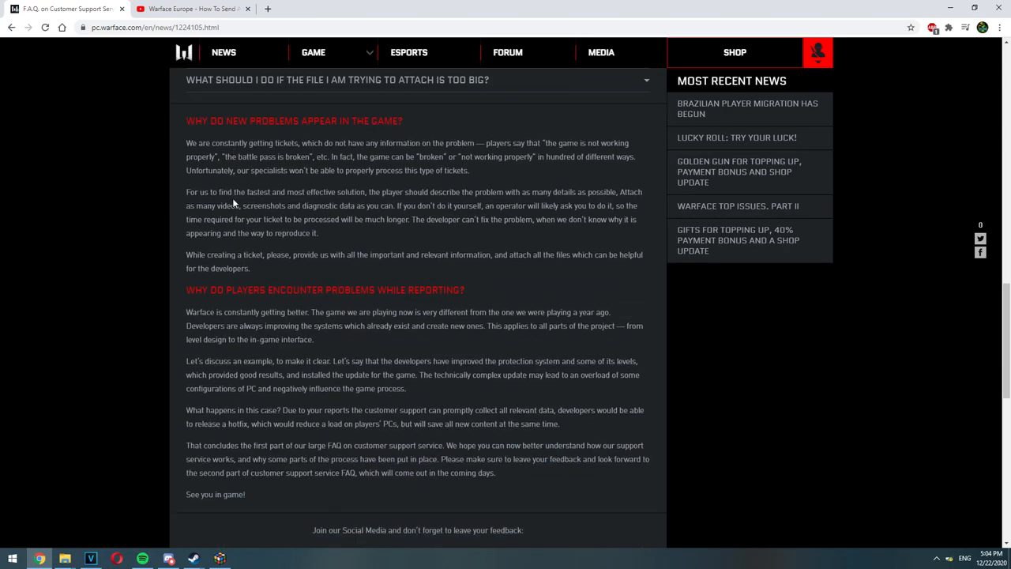
scroll(up, 3)
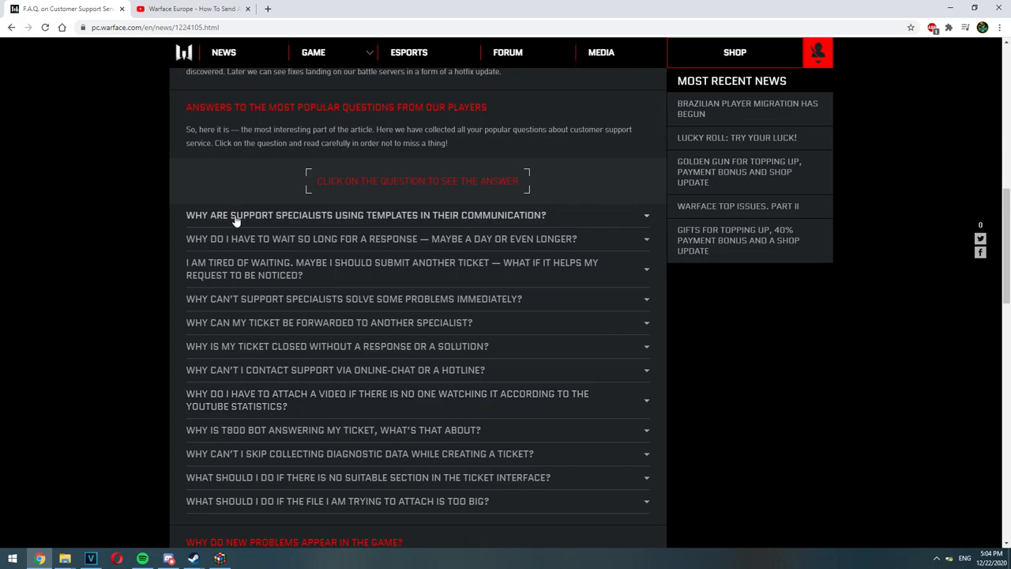
Expand the answers on templates, long waits, another ticket, unsolvable problems and ticket forwarding.
click(366, 215)
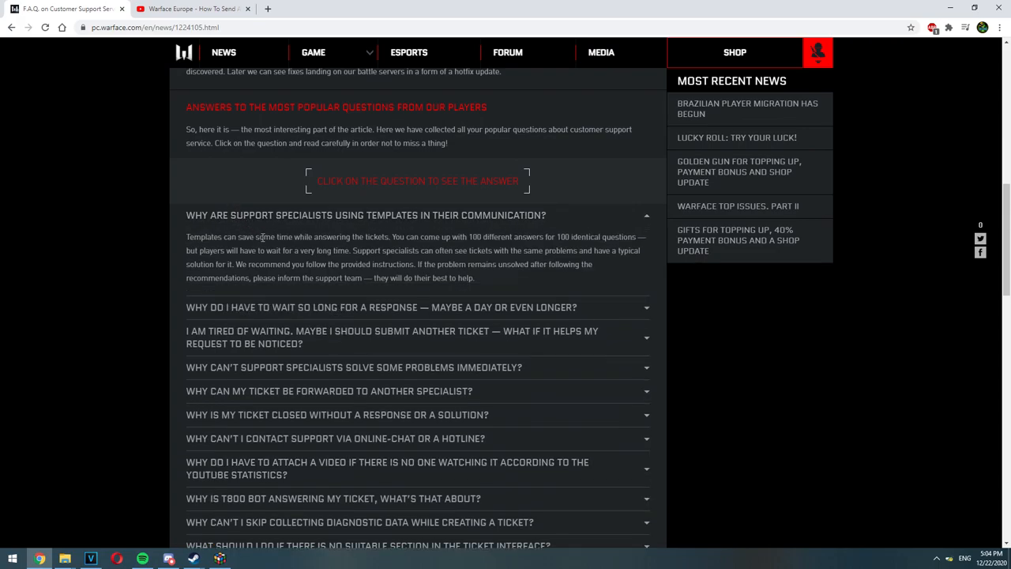
click(382, 307)
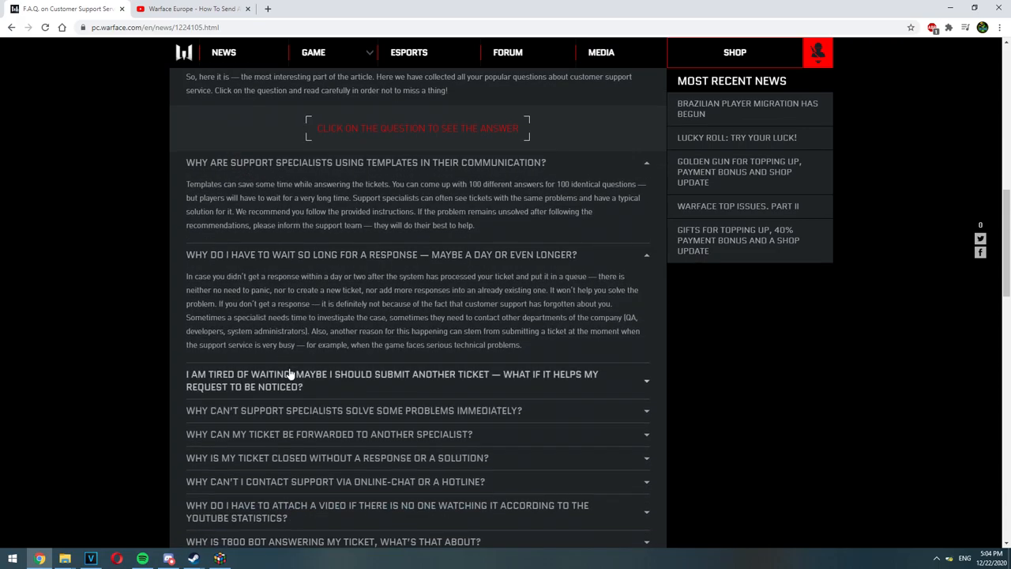
click(391, 380)
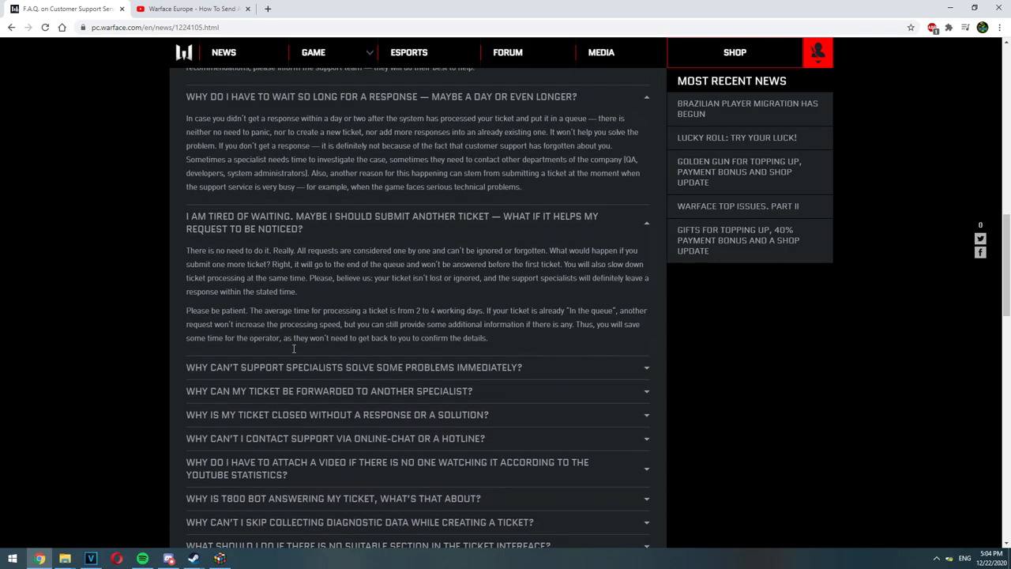
click(353, 366)
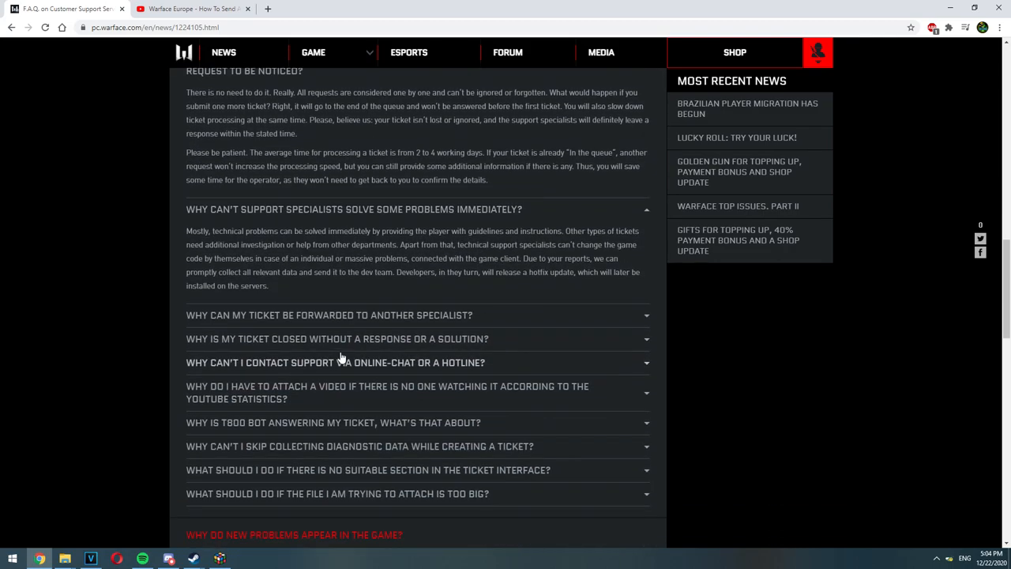
click(329, 315)
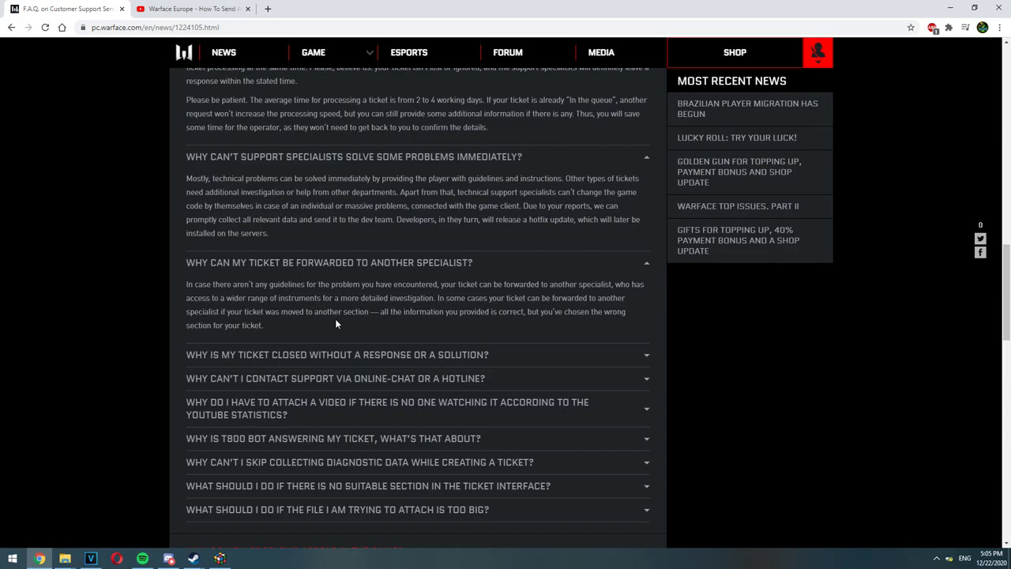
click(221, 558)
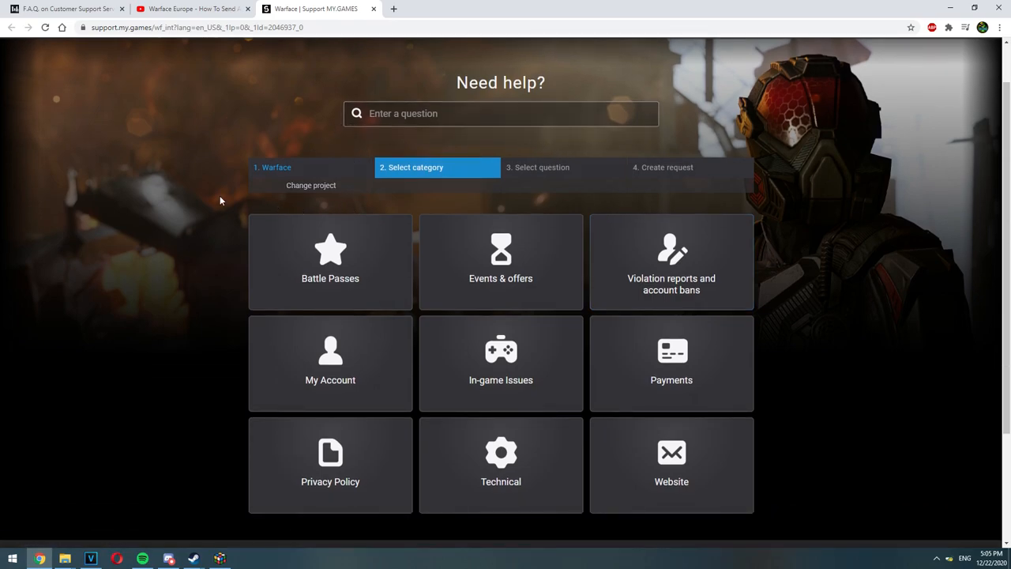
mouse_move(223, 231)
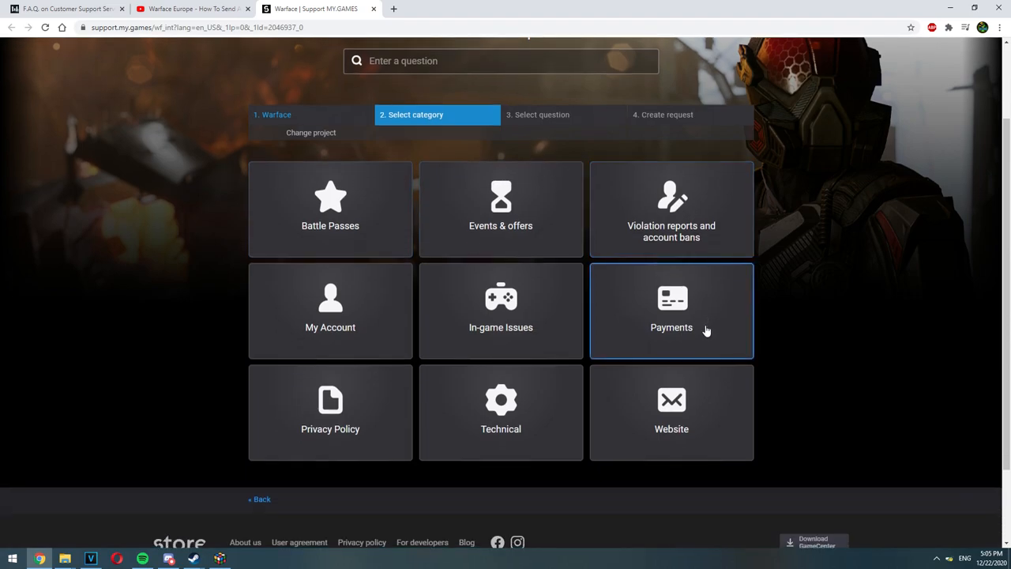
mouse_move(671, 218)
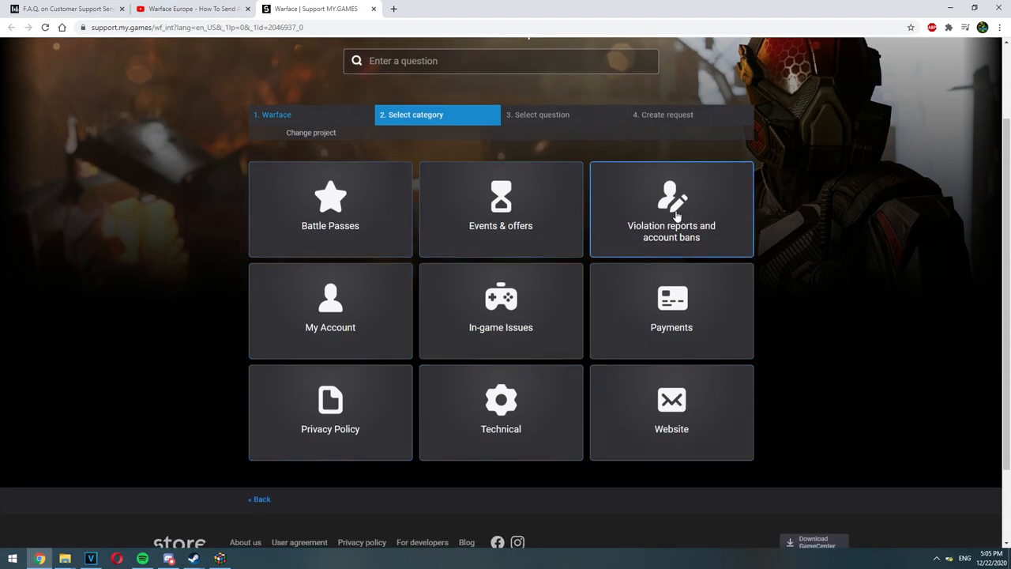
mouse_move(671, 311)
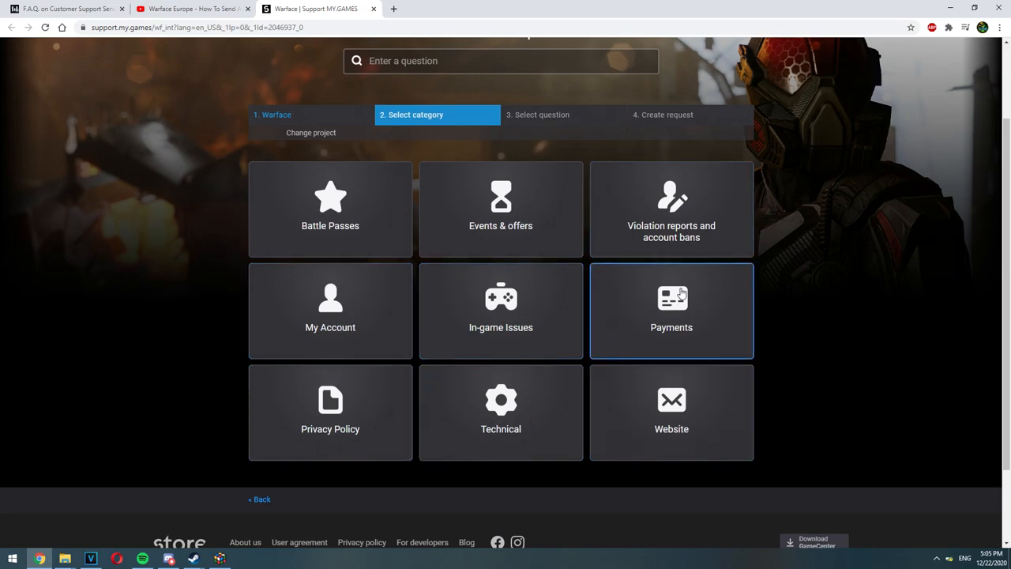
mouse_move(500, 310)
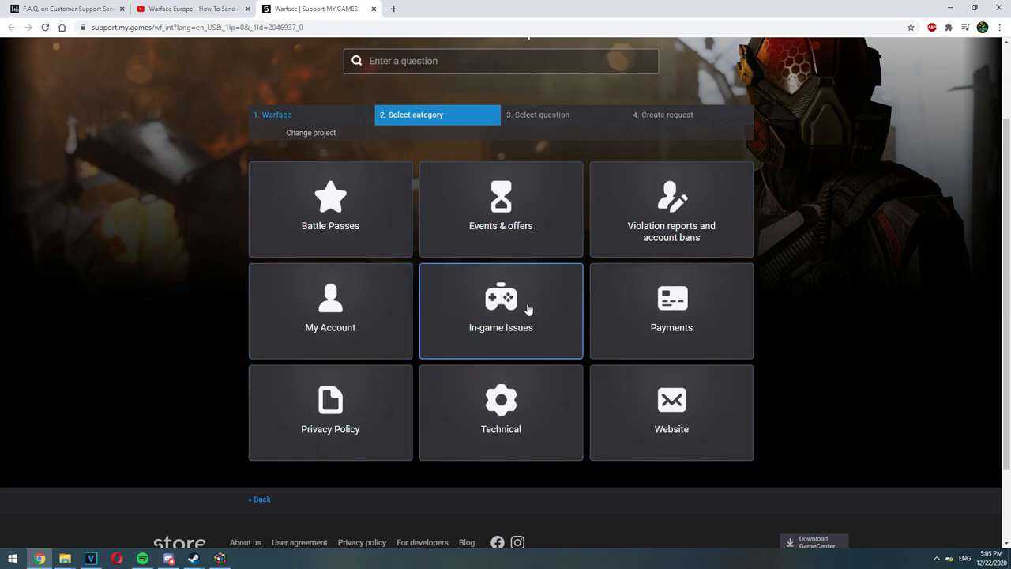
Open the In-game Issues category and scroll its questions, including Bug Reports.
click(501, 310)
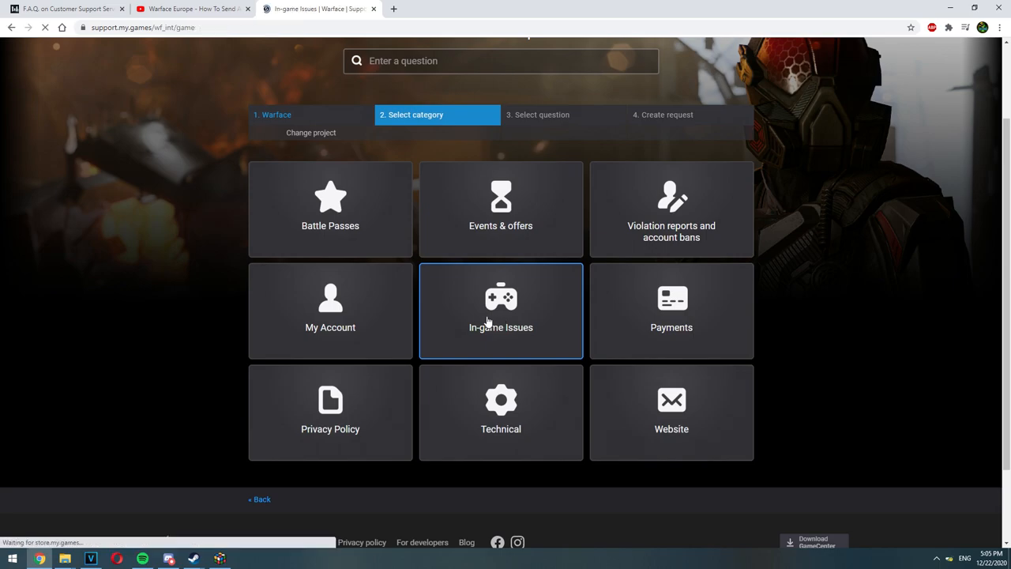
click(501, 311)
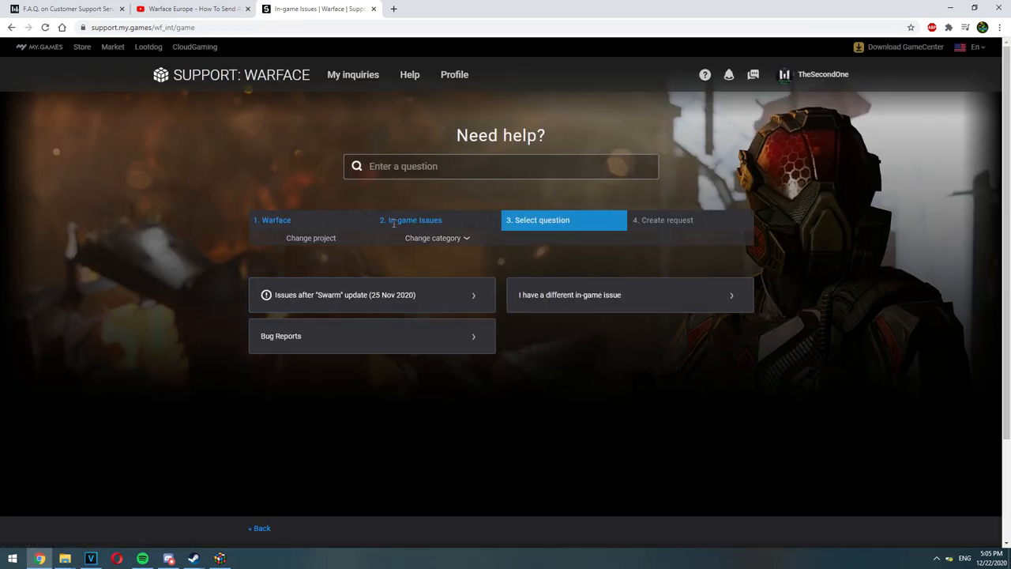
mouse_move(442, 221)
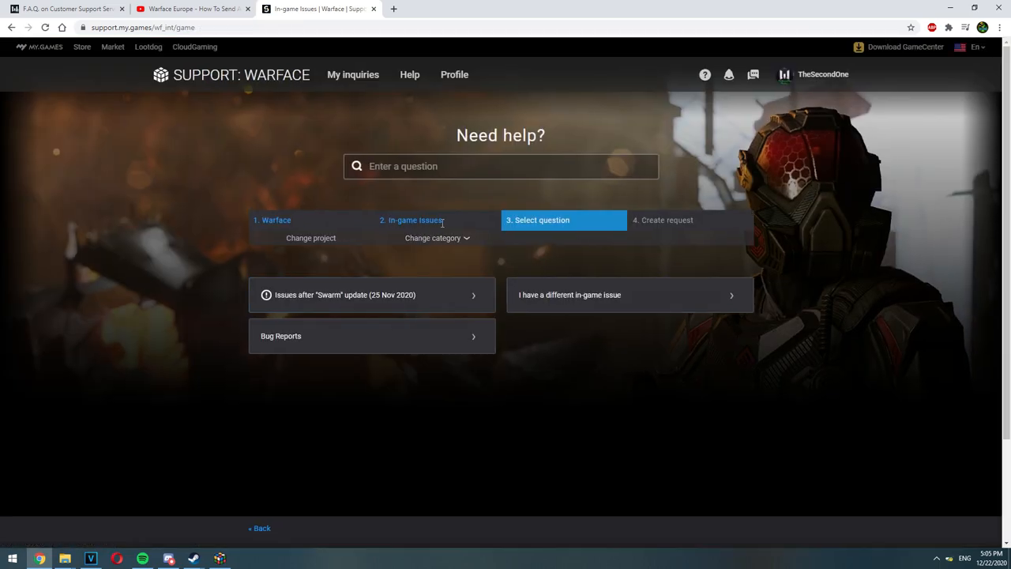
scroll(down, 3)
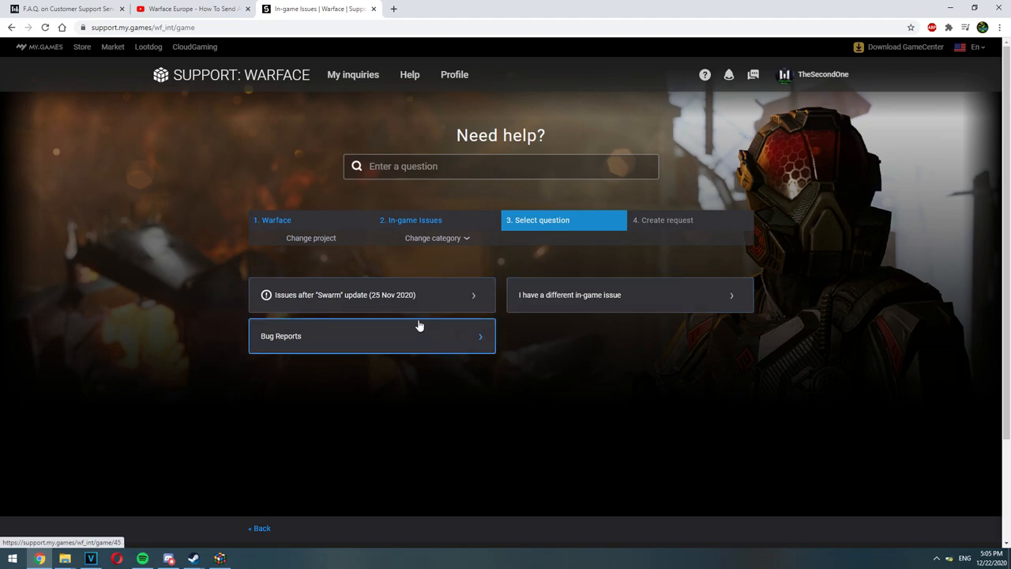
mouse_move(409, 339)
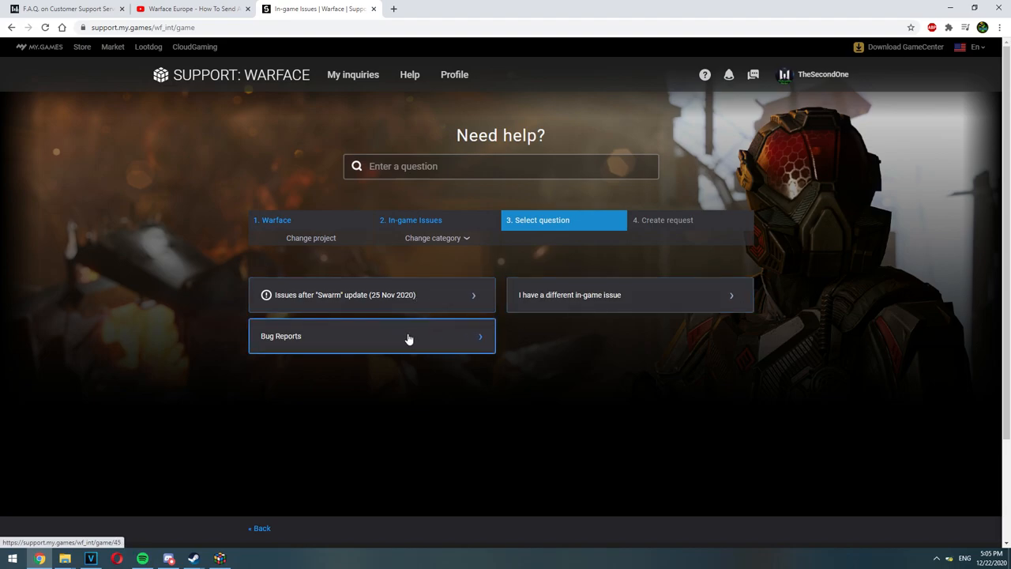
mouse_move(436, 332)
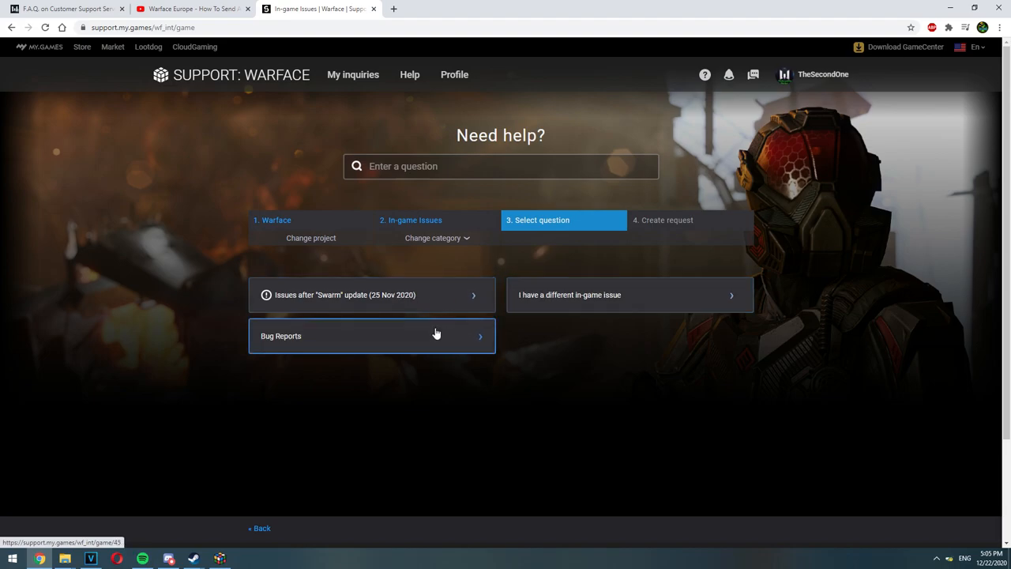
Read the 'Issues after "Swarm" update (25 Nov 2020)' article through all five problems.
click(371, 295)
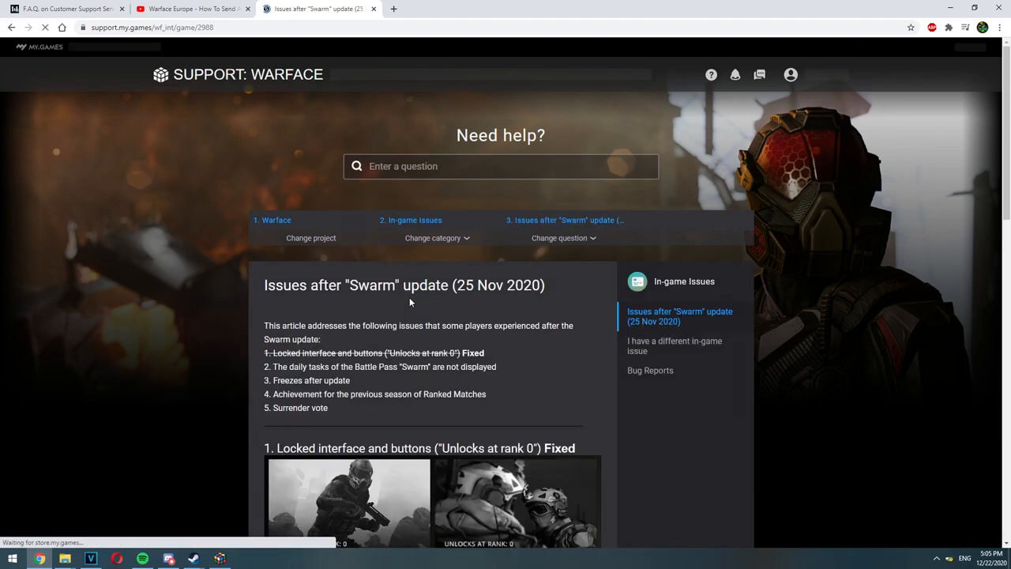
scroll(down, 3)
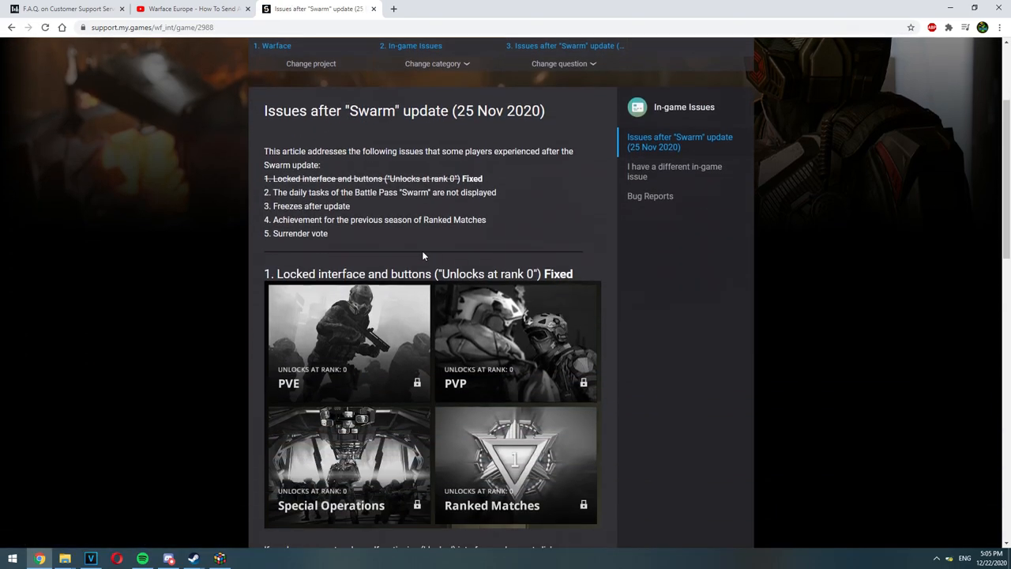
scroll(down, 3)
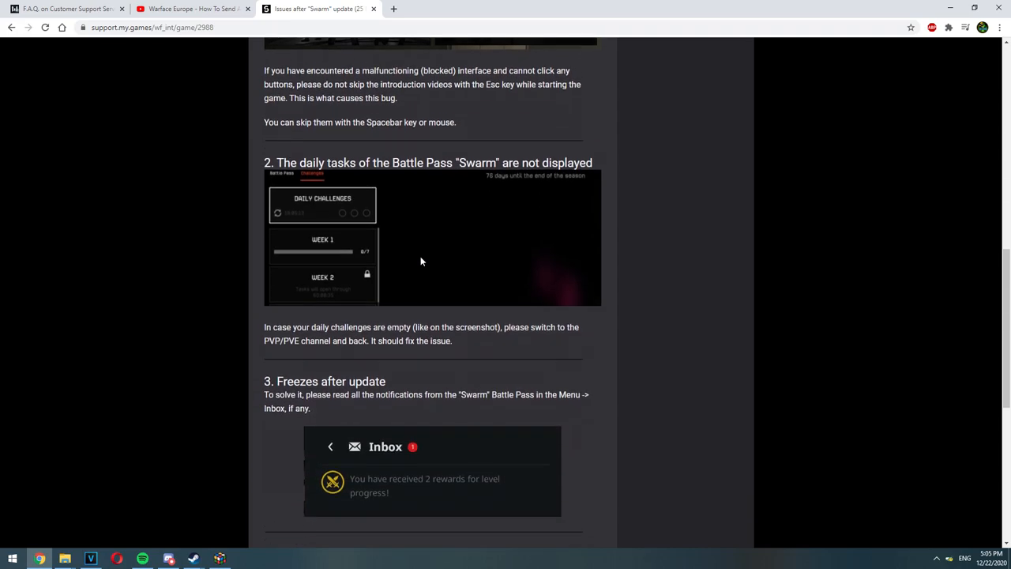
scroll(down, 3)
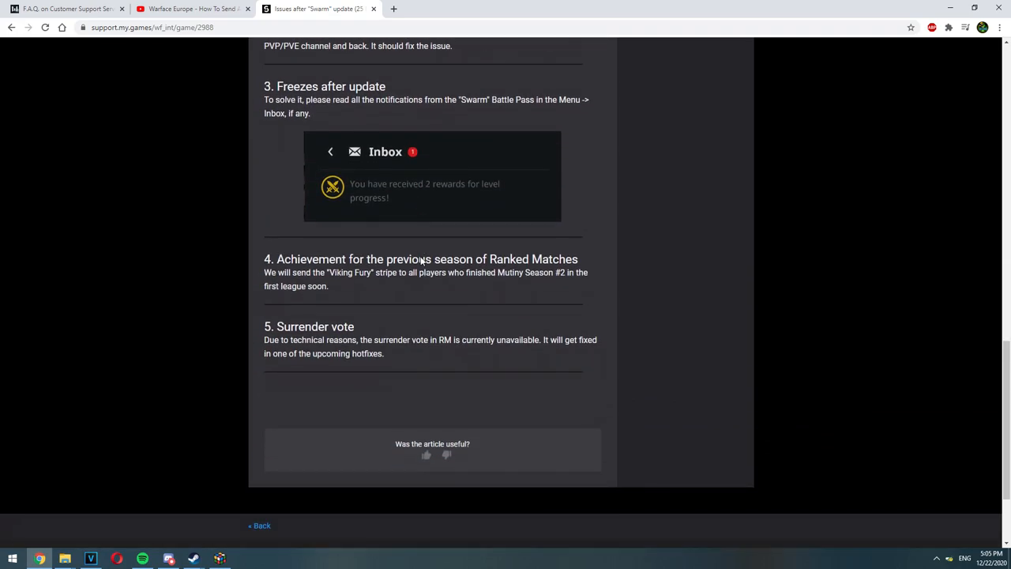
click(12, 27)
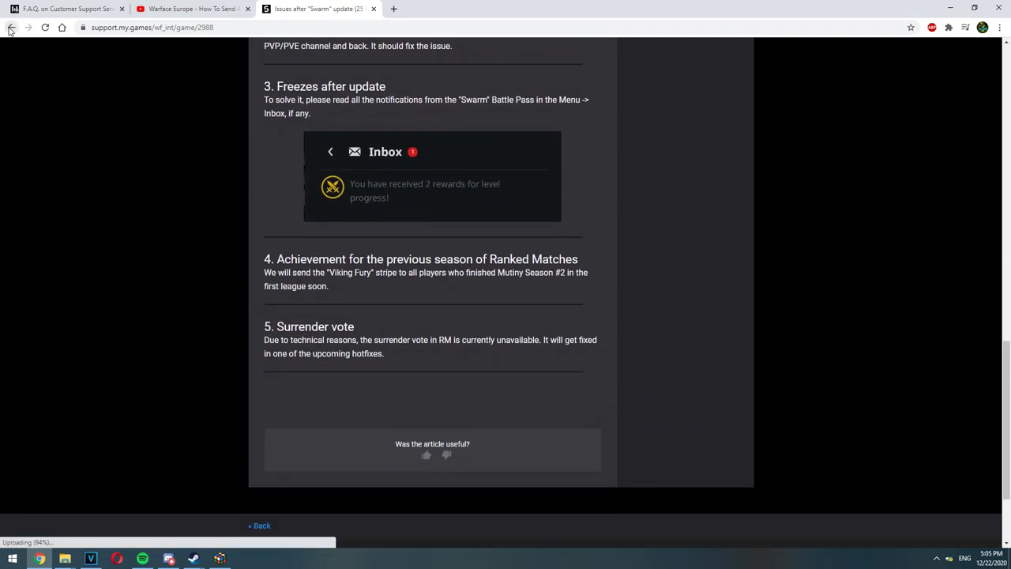
Go back to the in-game questions and read the Bug Reports article to the contact link.
click(11, 26)
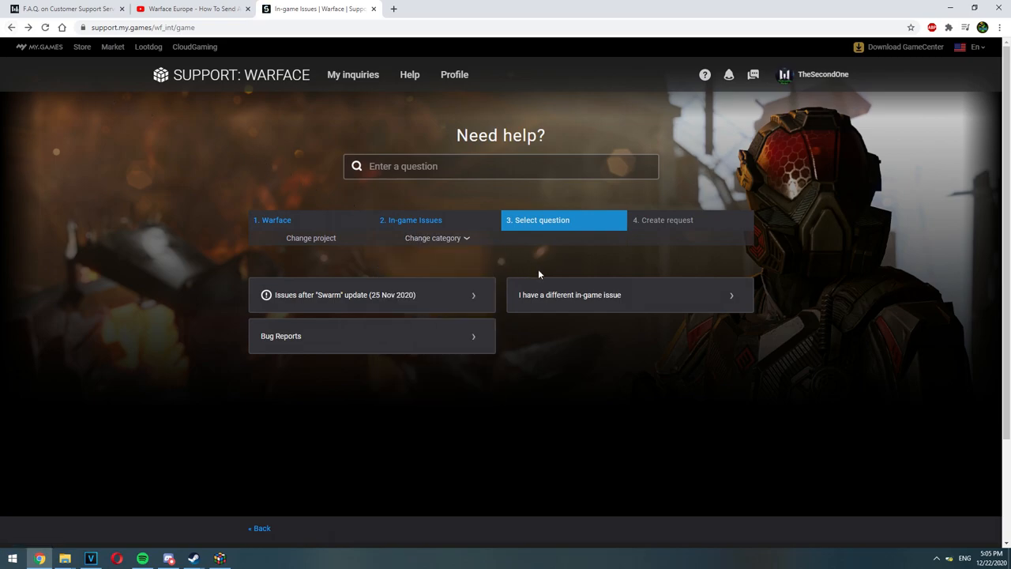
mouse_move(540, 313)
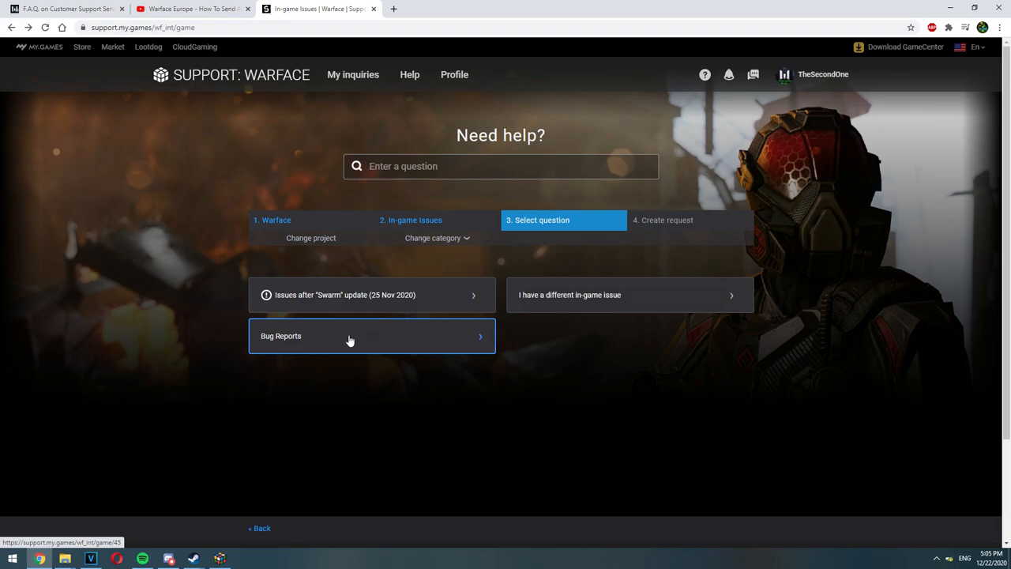
click(349, 335)
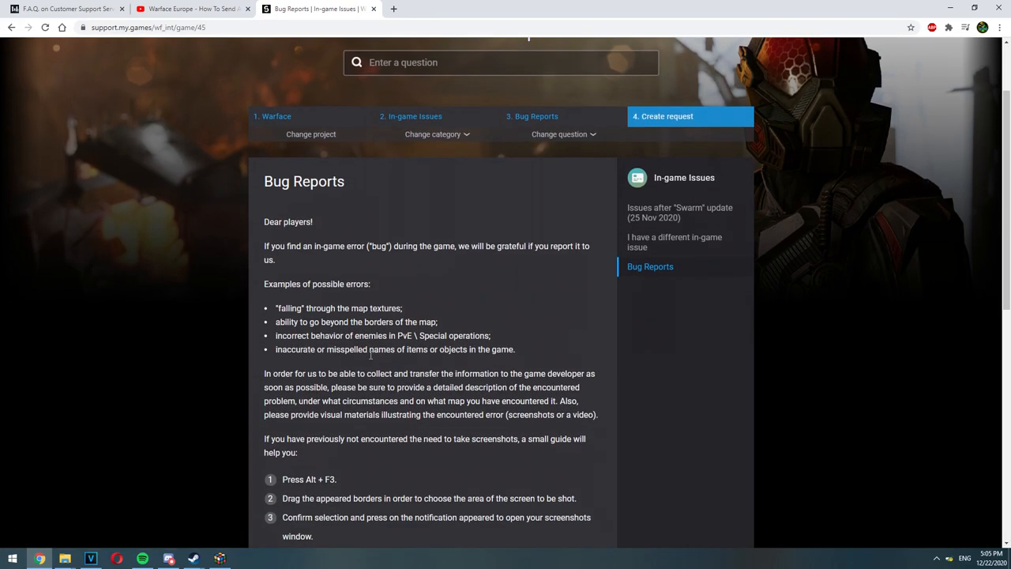
scroll(down, 3)
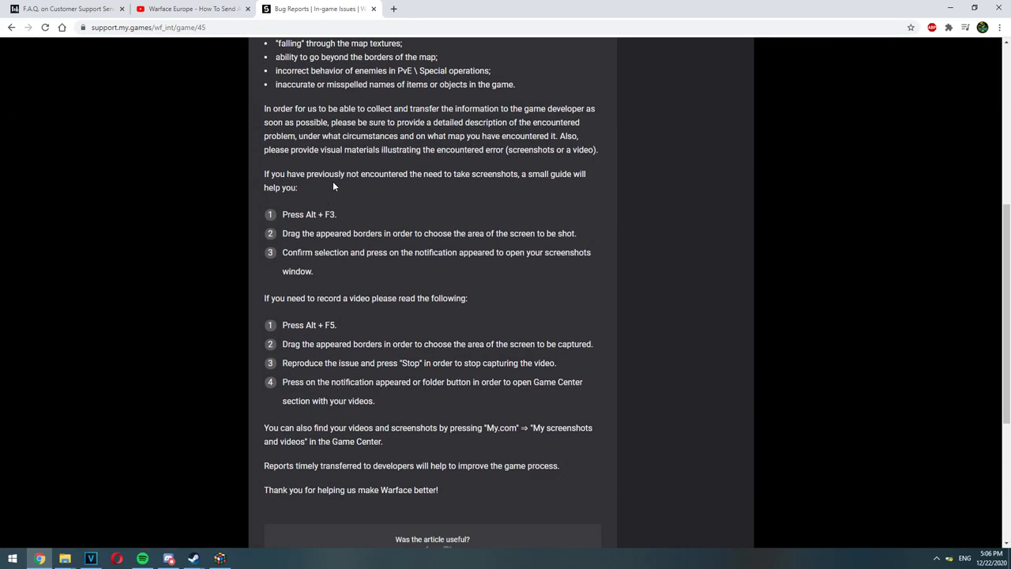
mouse_move(352, 296)
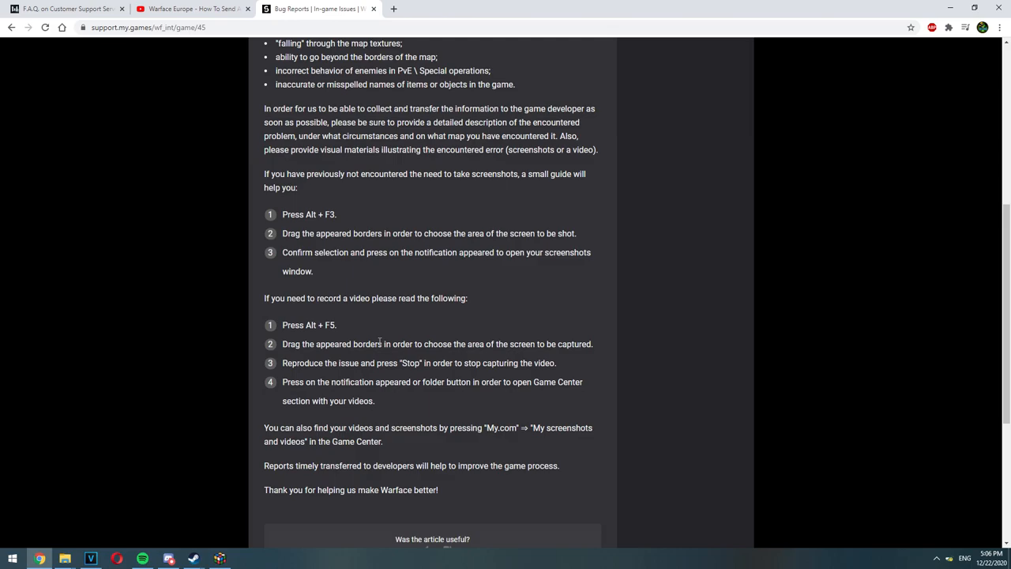
scroll(down, 3)
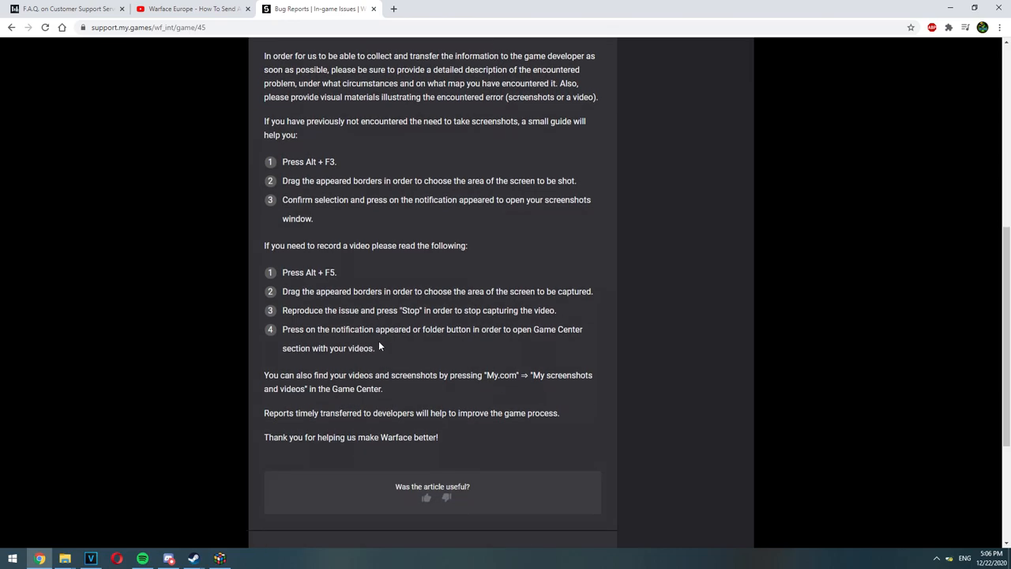
mouse_move(387, 332)
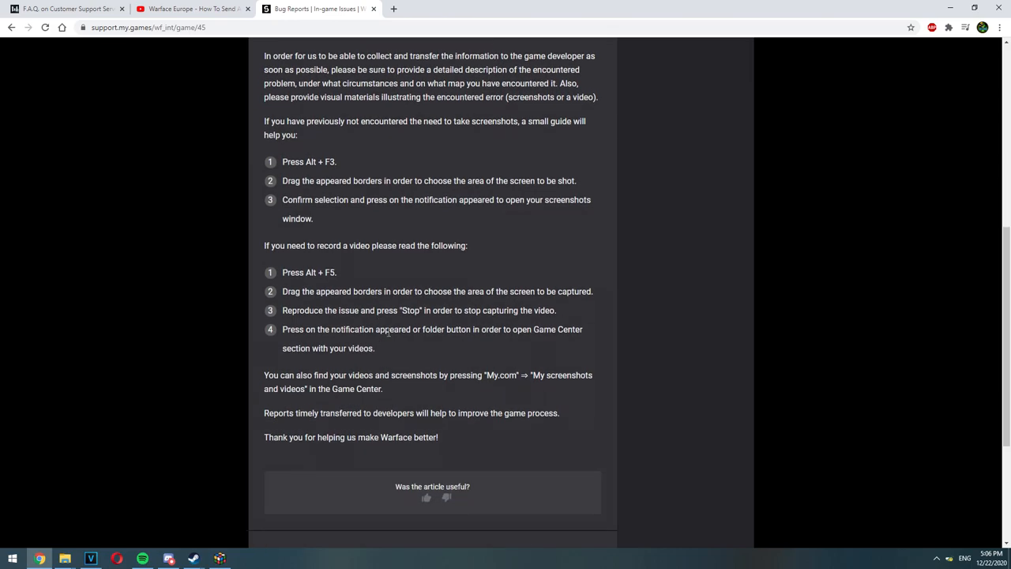
scroll(down, 3)
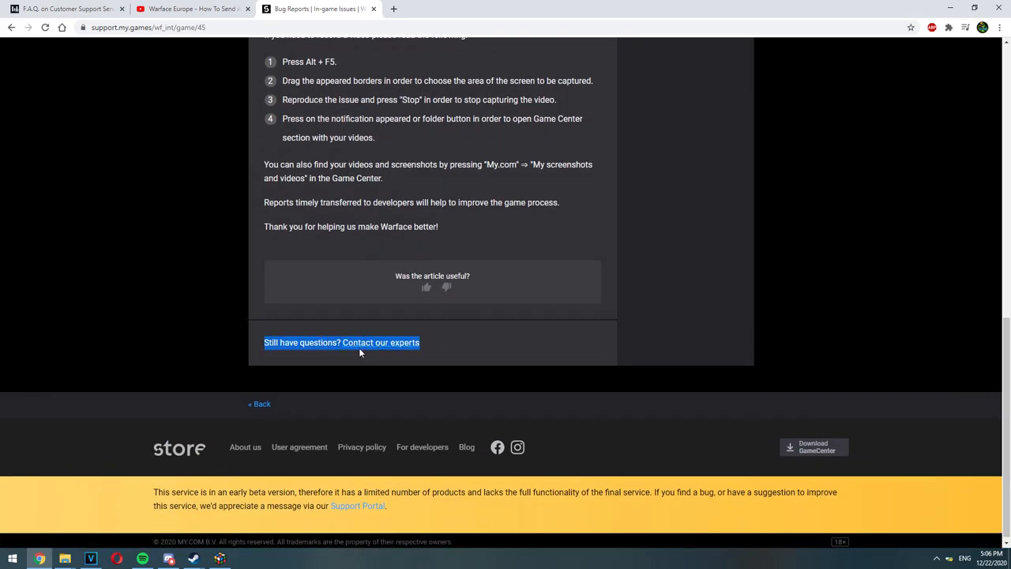
Start a request via 'Contact our experts' and scroll the empty Bug Reports form.
click(380, 342)
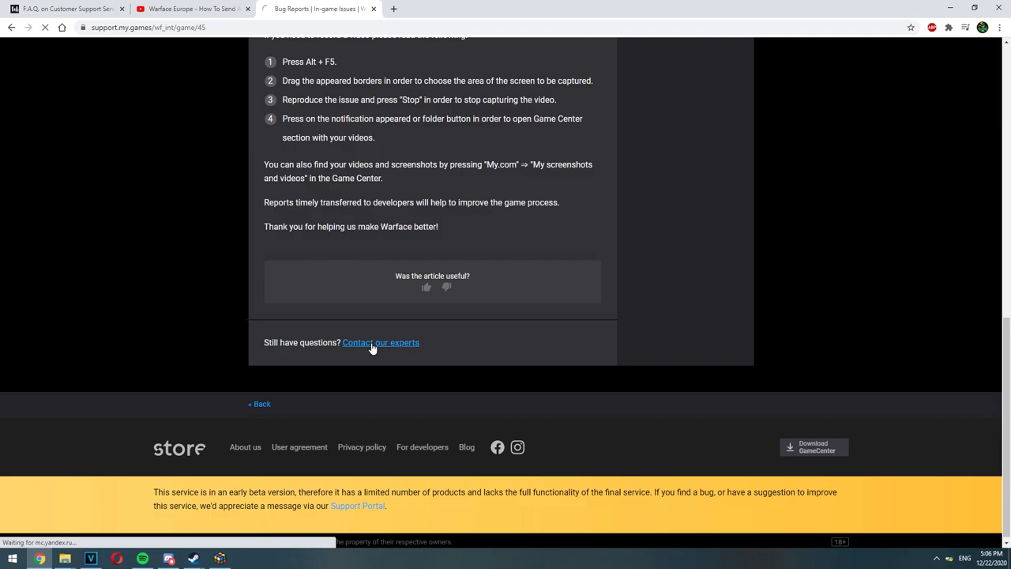
click(380, 342)
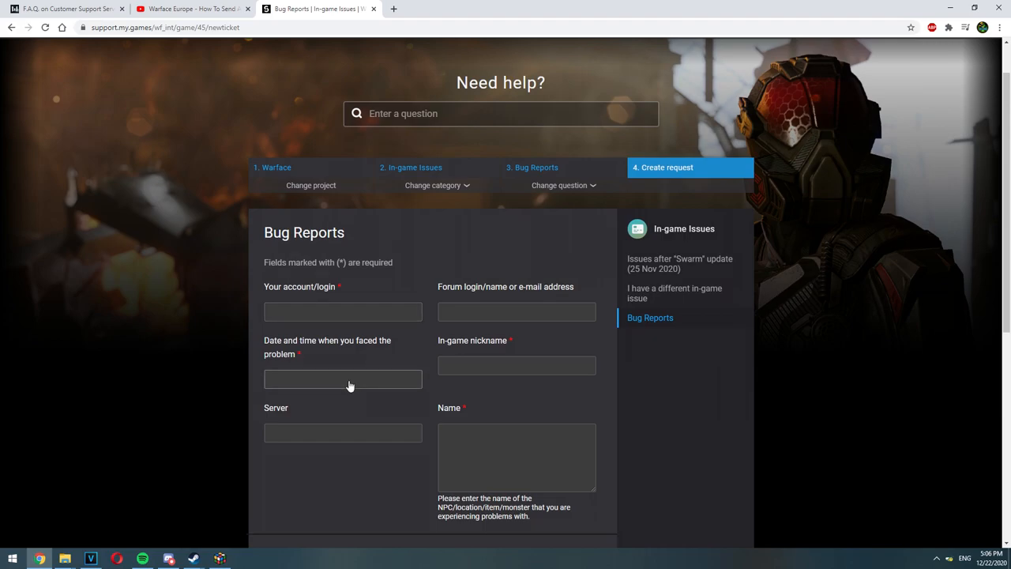
scroll(down, 3)
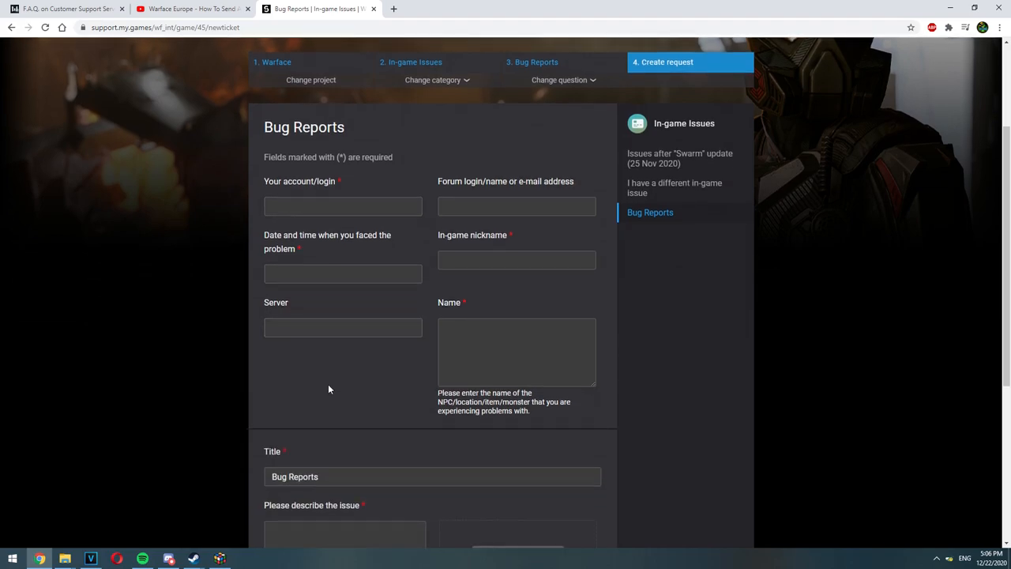
mouse_move(257, 436)
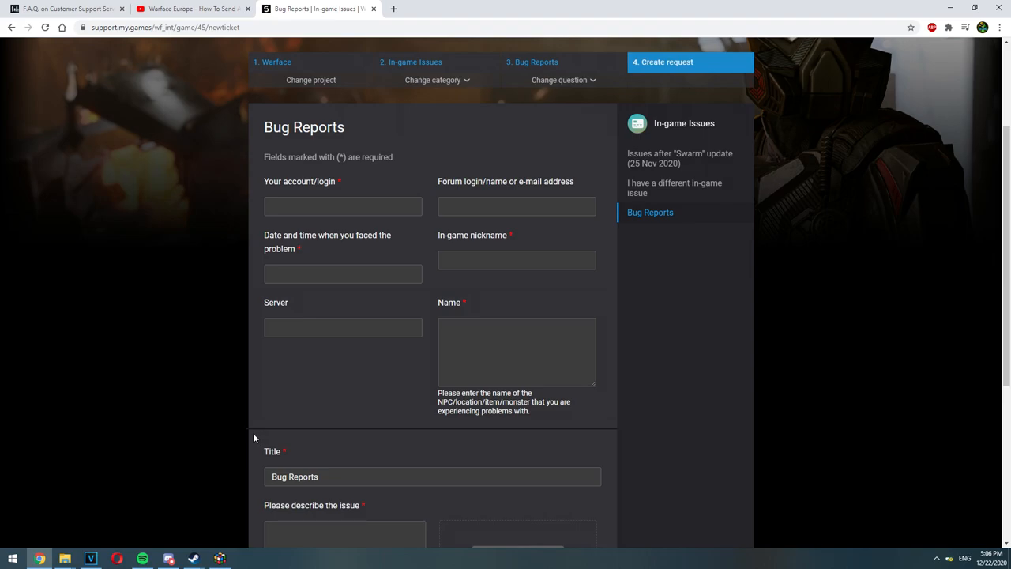
mouse_move(300, 377)
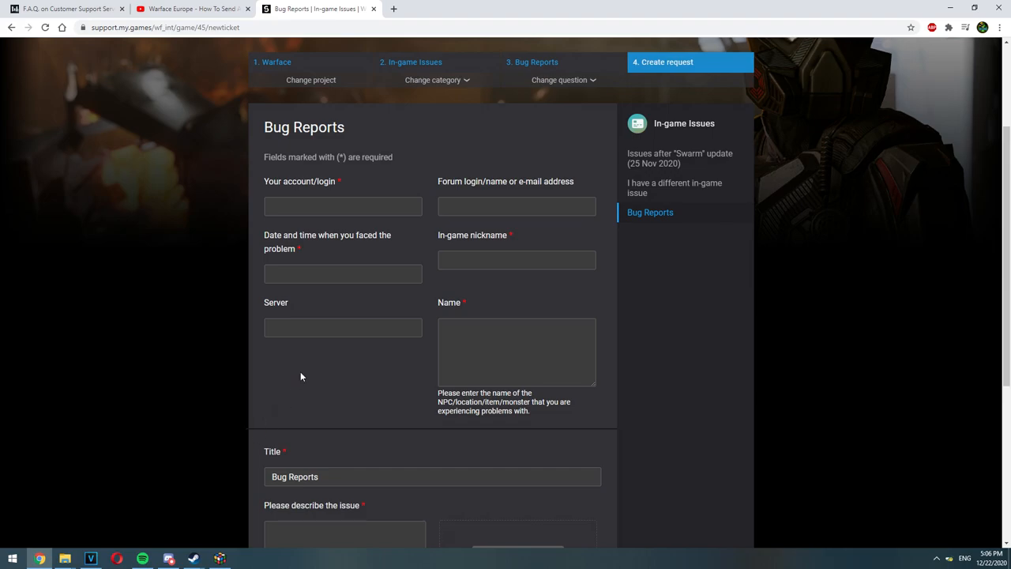
scroll(down, 3)
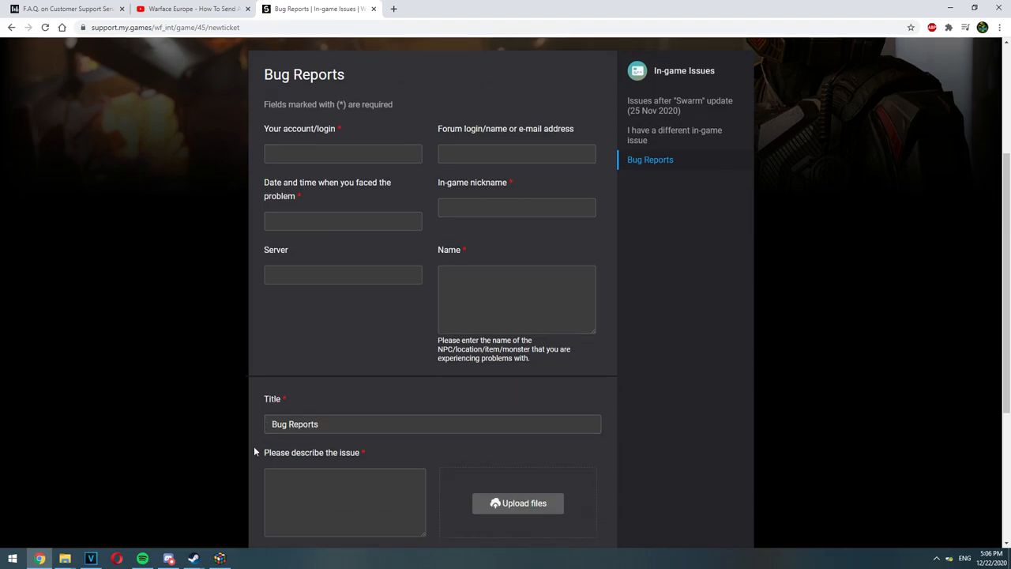
mouse_move(244, 404)
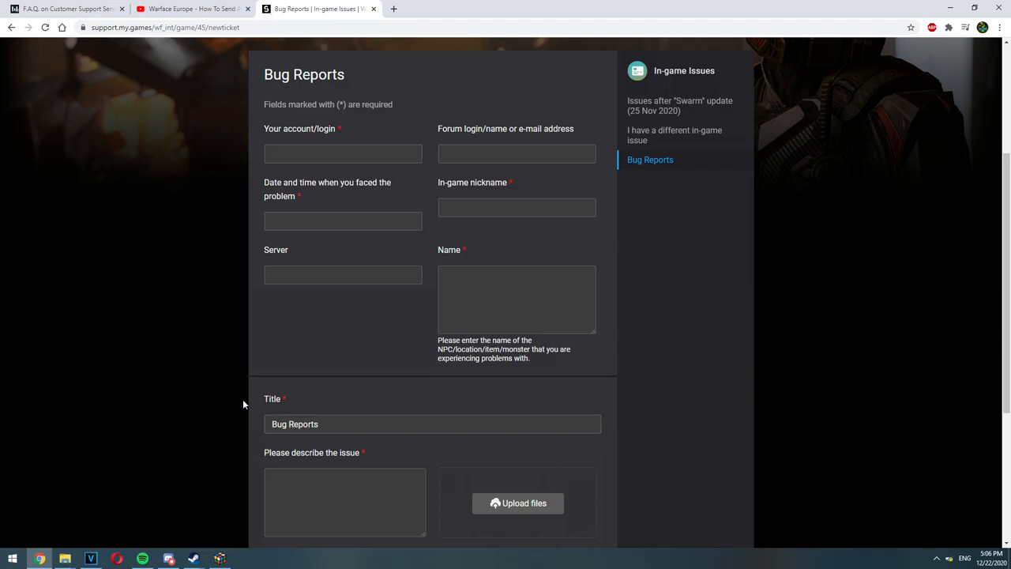
mouse_move(243, 510)
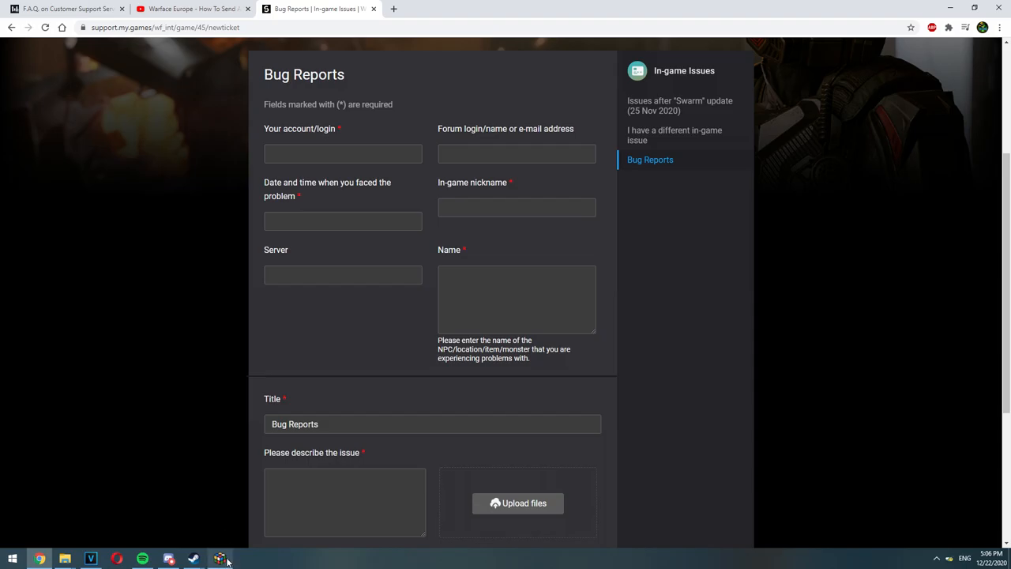
In GameCenter, run Collect diagnostic data from Warface International's Play dropdown.
click(219, 559)
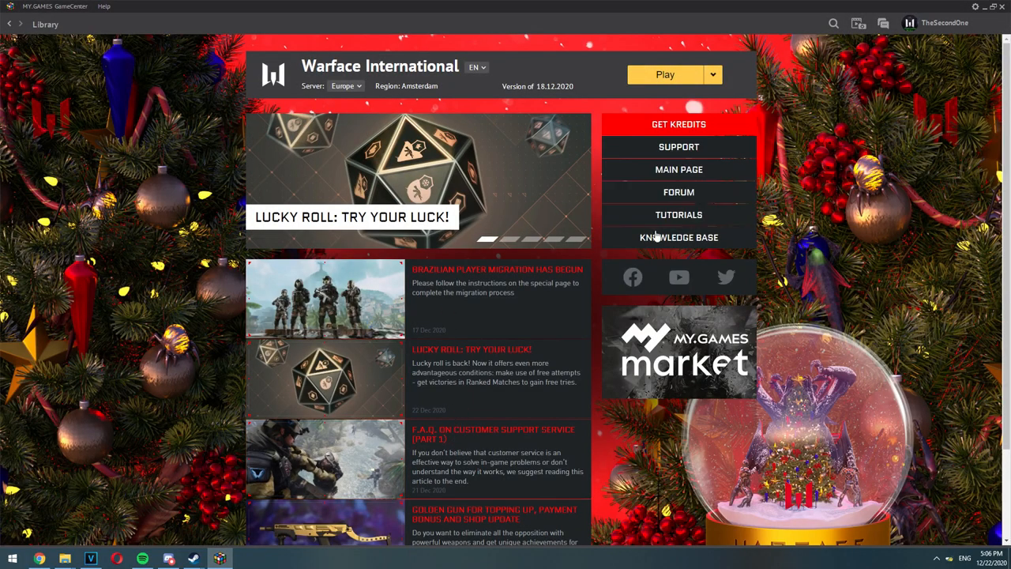
click(712, 75)
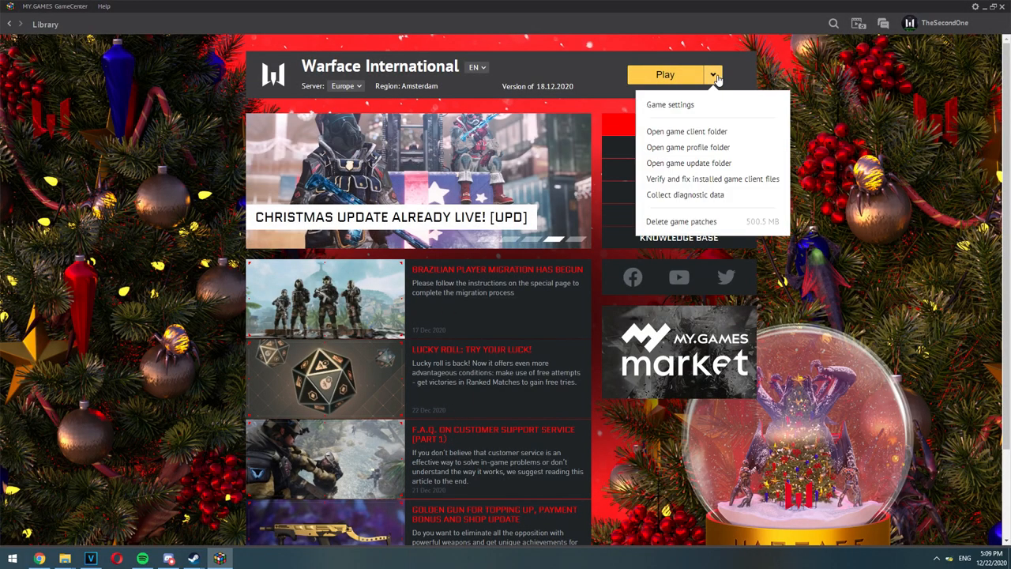
mouse_move(684, 194)
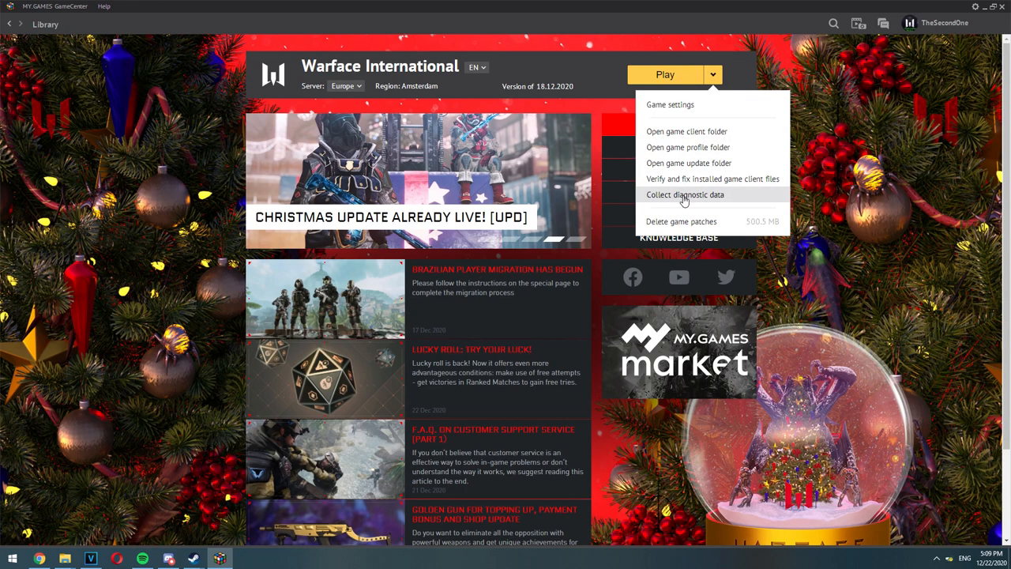
click(684, 194)
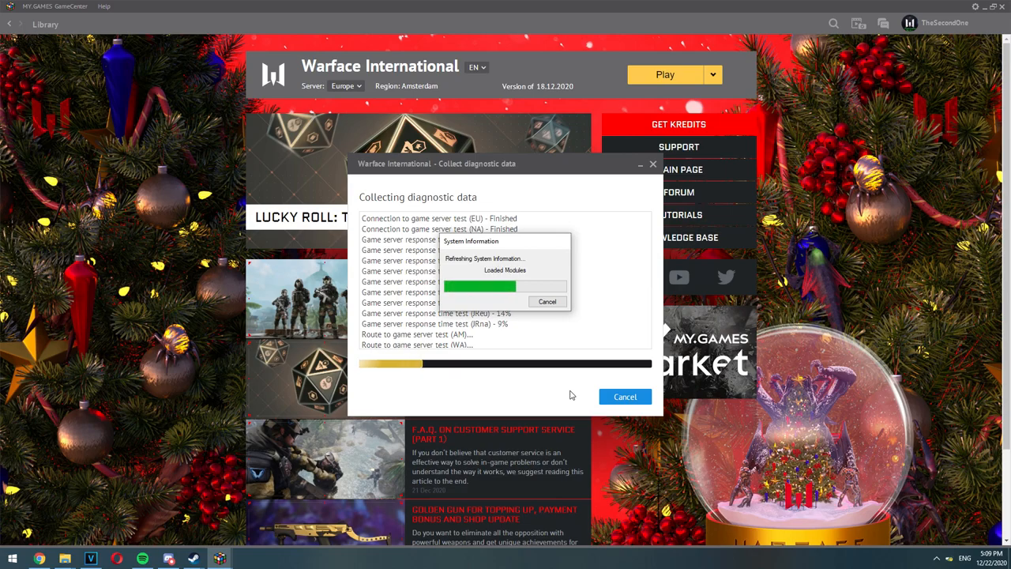
mouse_move(420, 410)
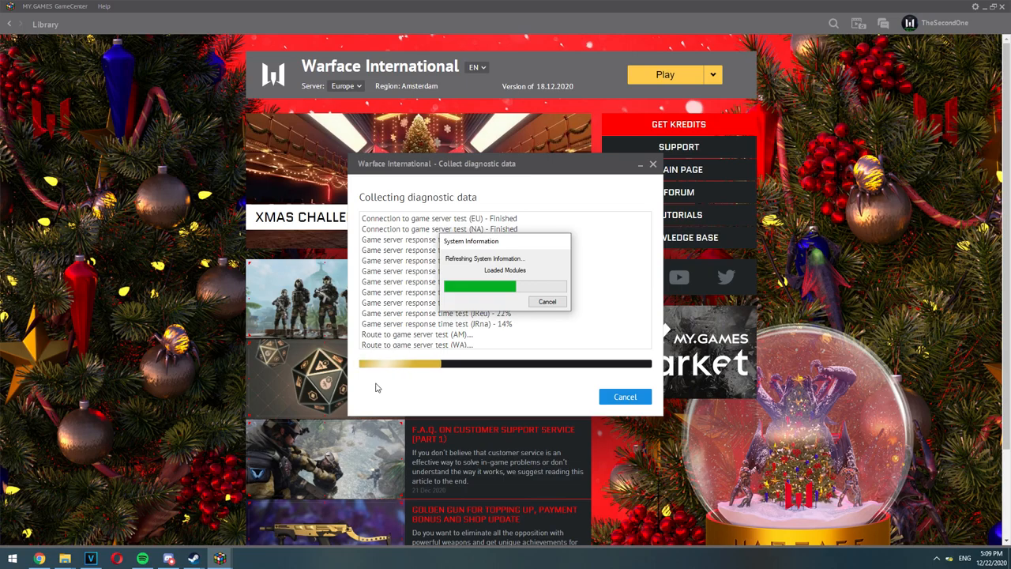
mouse_move(222, 434)
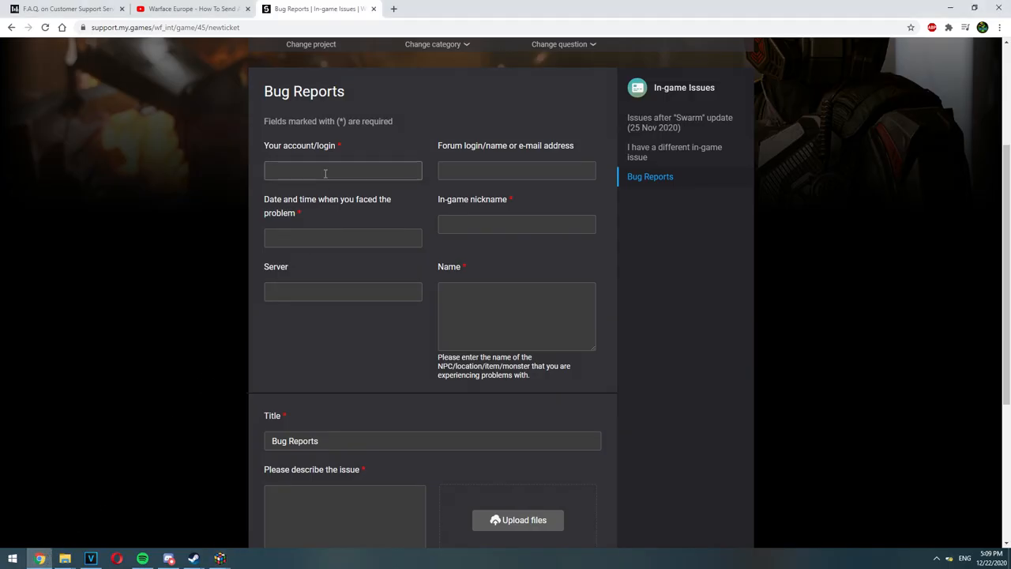
text(TheSecondOne)
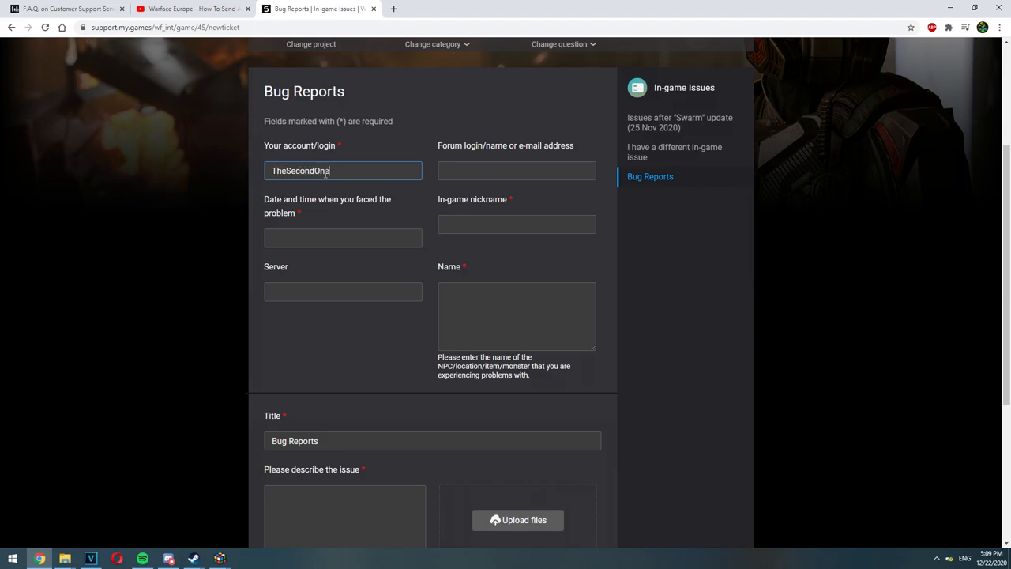
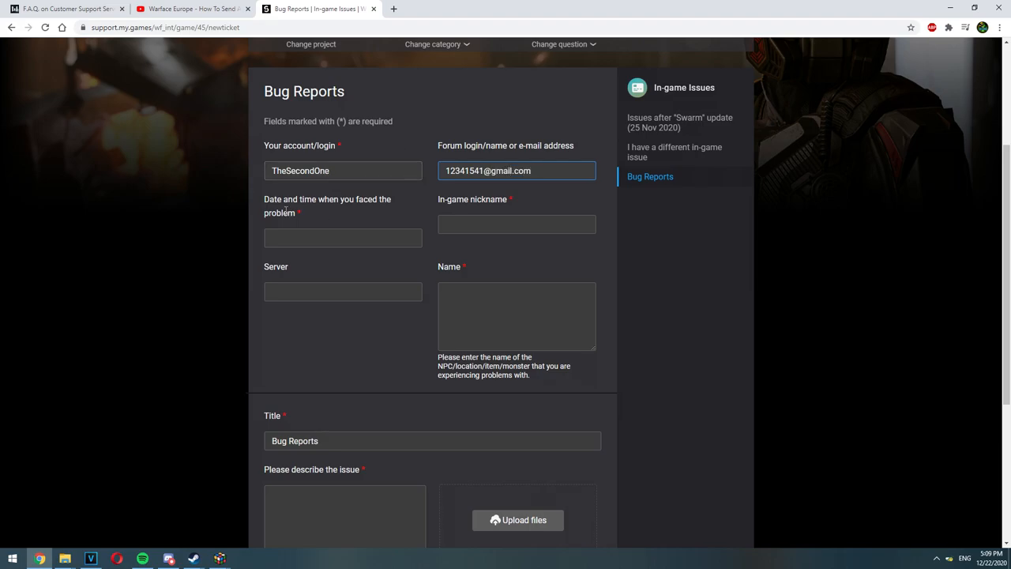
double_click(327, 205)
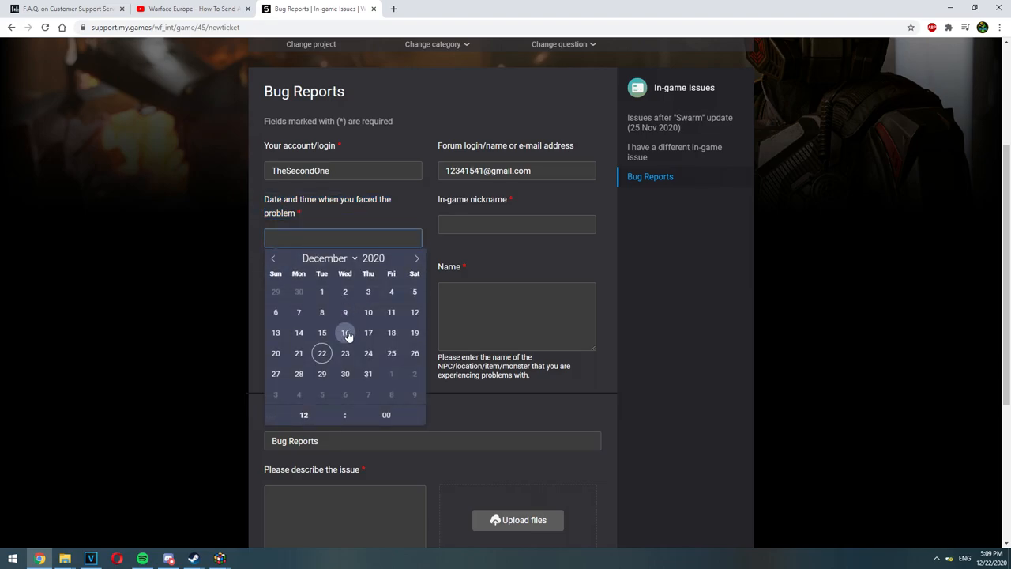
Set problem time 21.12.2020 23:12, nickname 'TheSecondOn' and server 'Europe'.
click(299, 353)
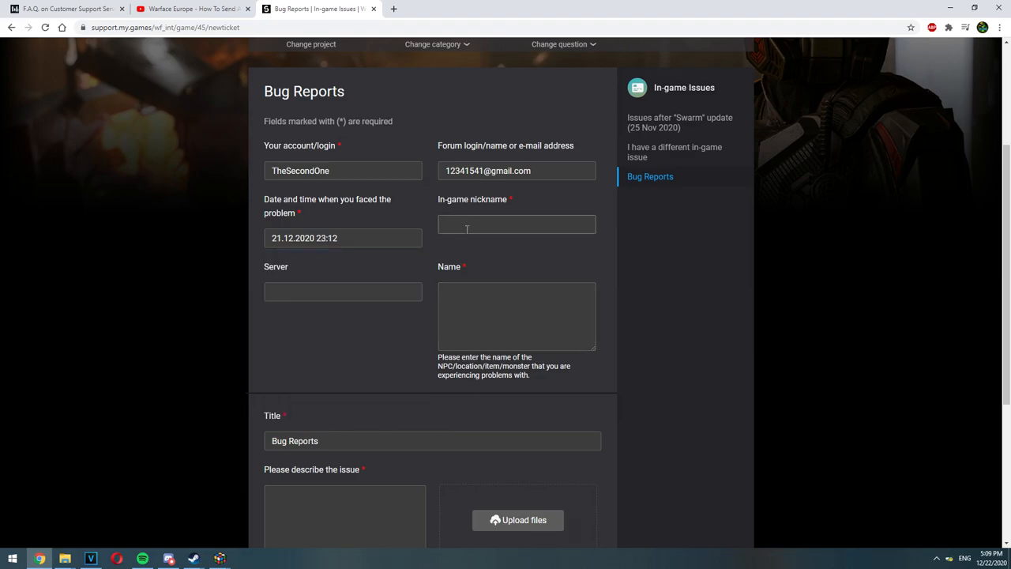
click(516, 224)
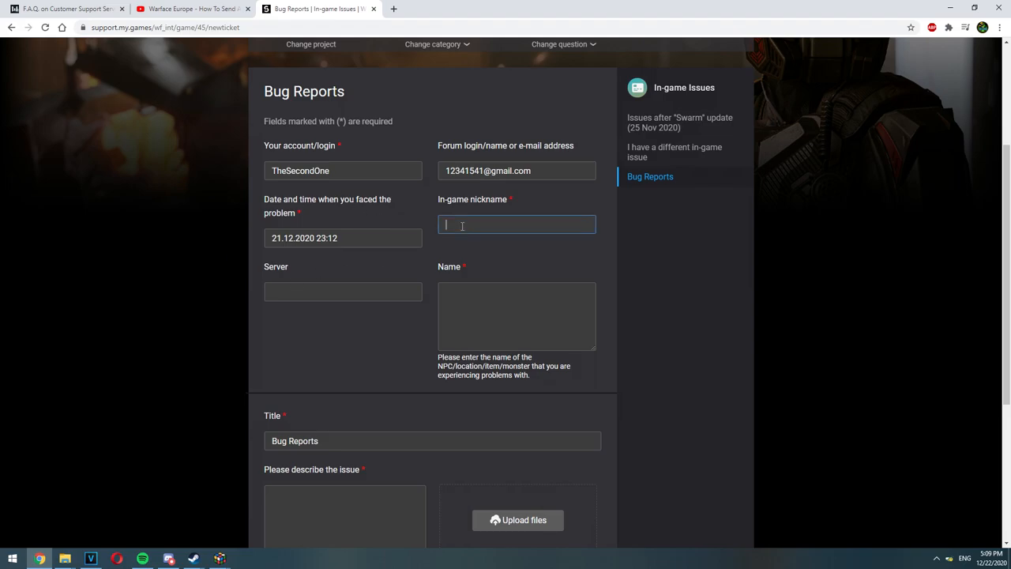
text(TheS)
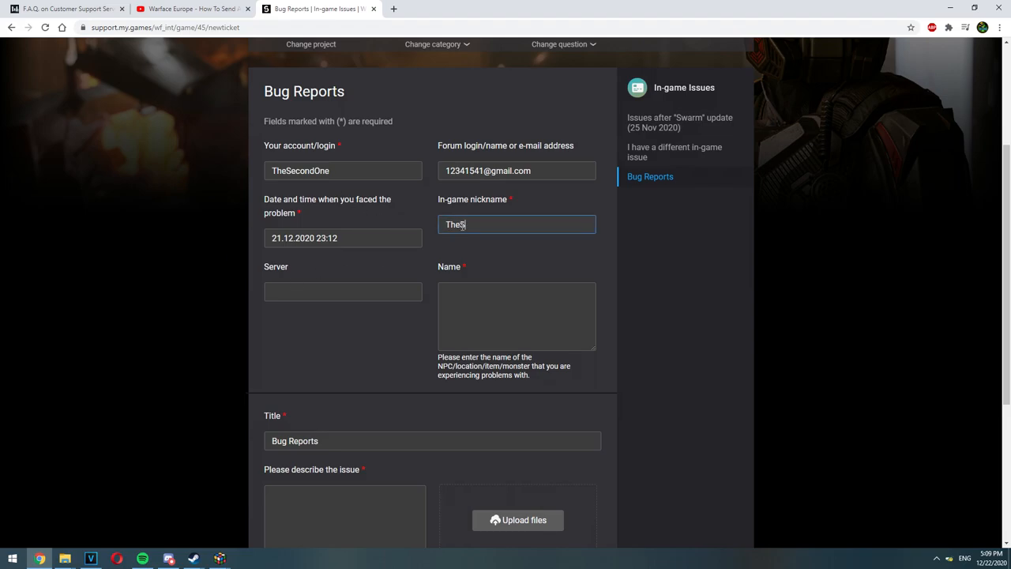
text(econdOn)
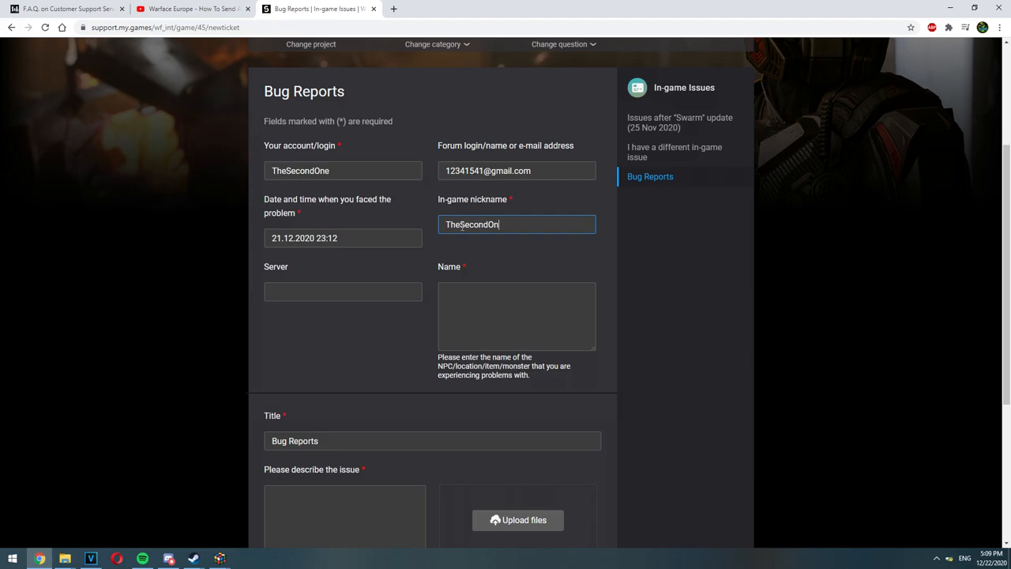
text(E)
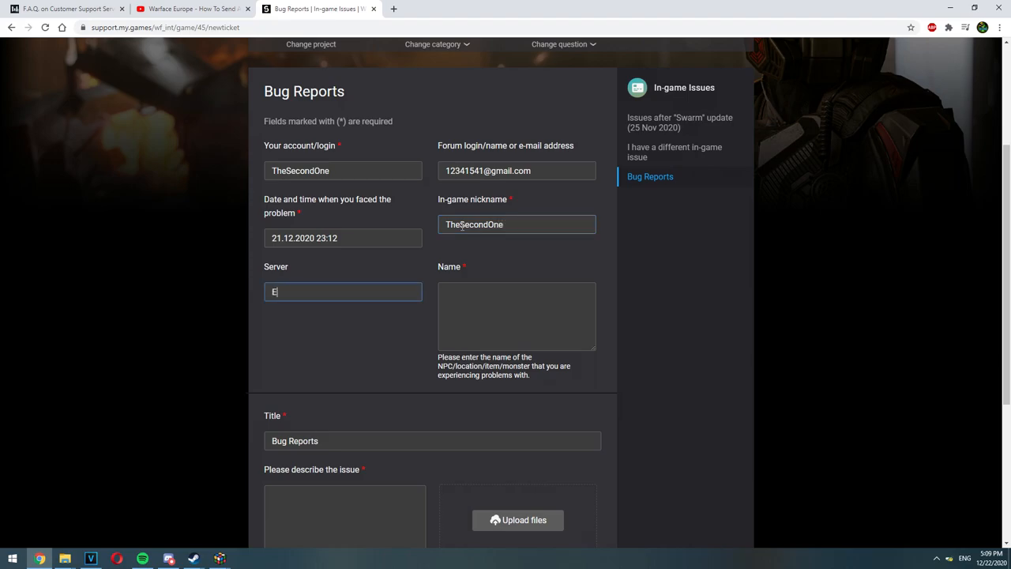
text(urope)
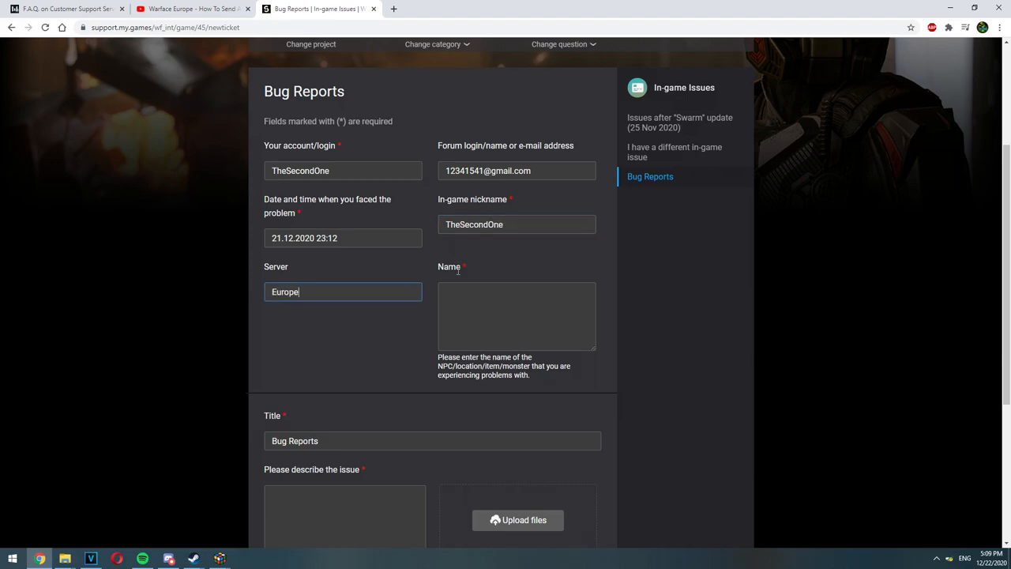
triple_click(516, 224)
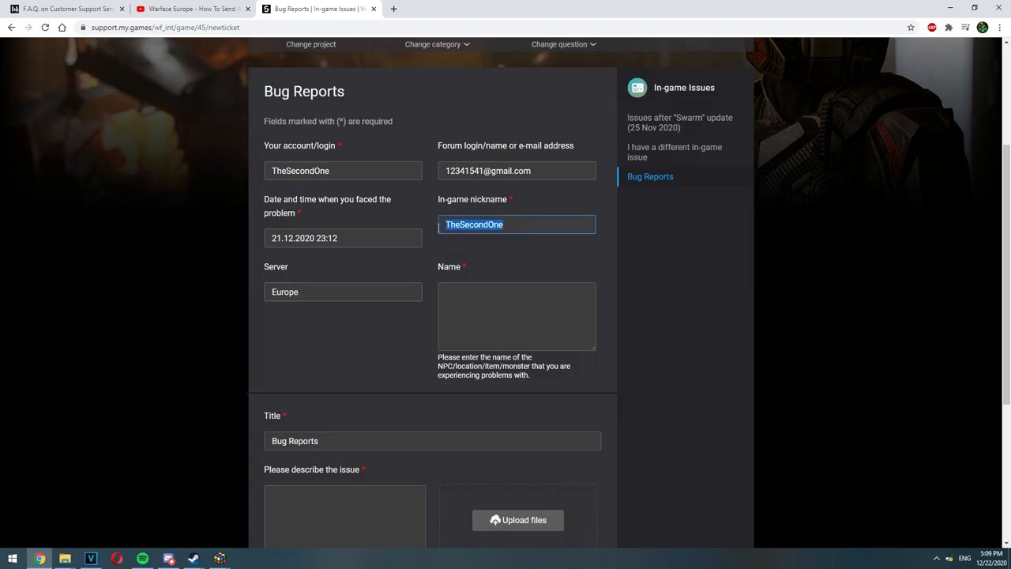
Enter "Heavy gunner Didn't appear in Pve" as the bug report name.
click(516, 315)
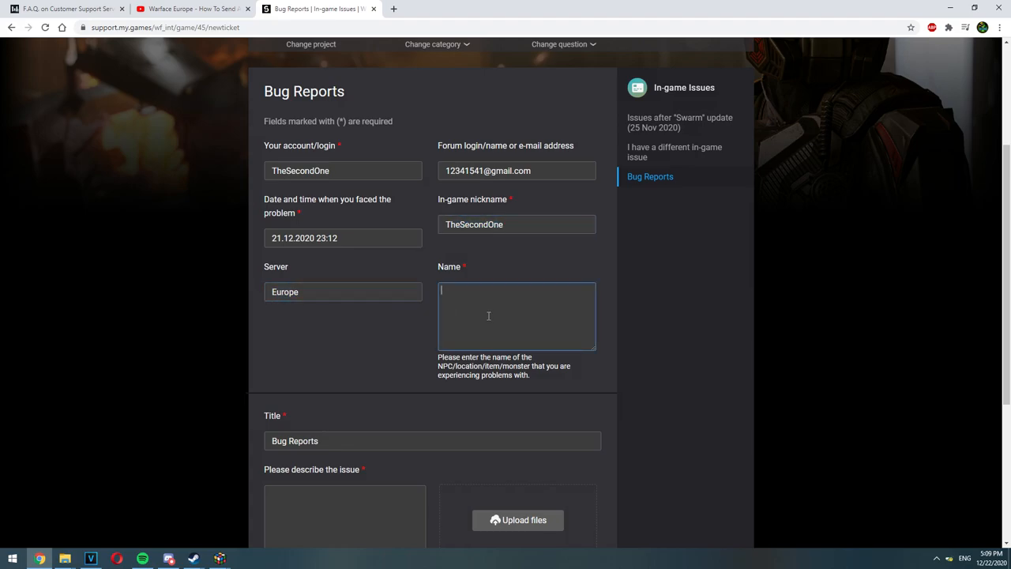
mouse_move(434, 359)
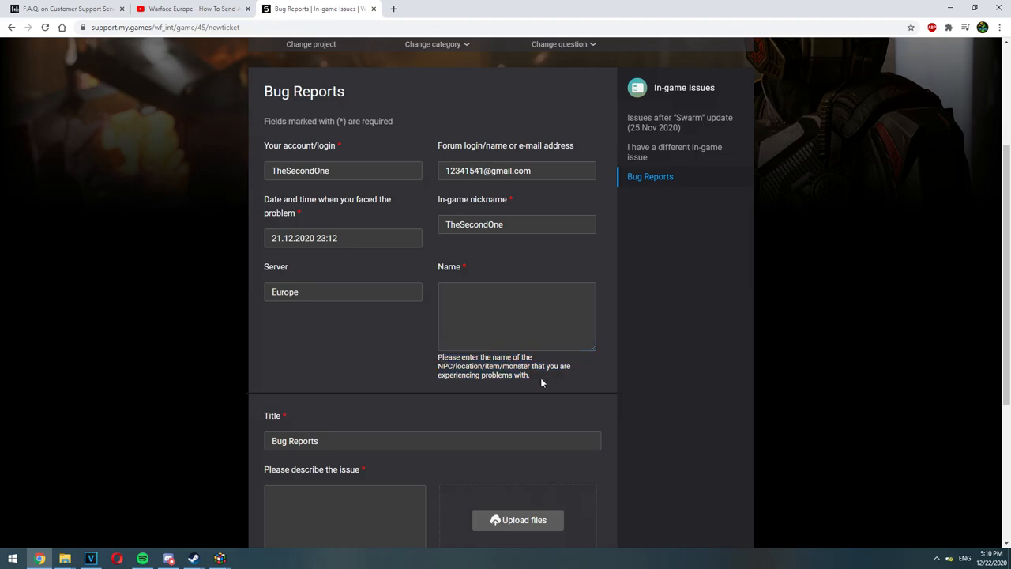
text(H)
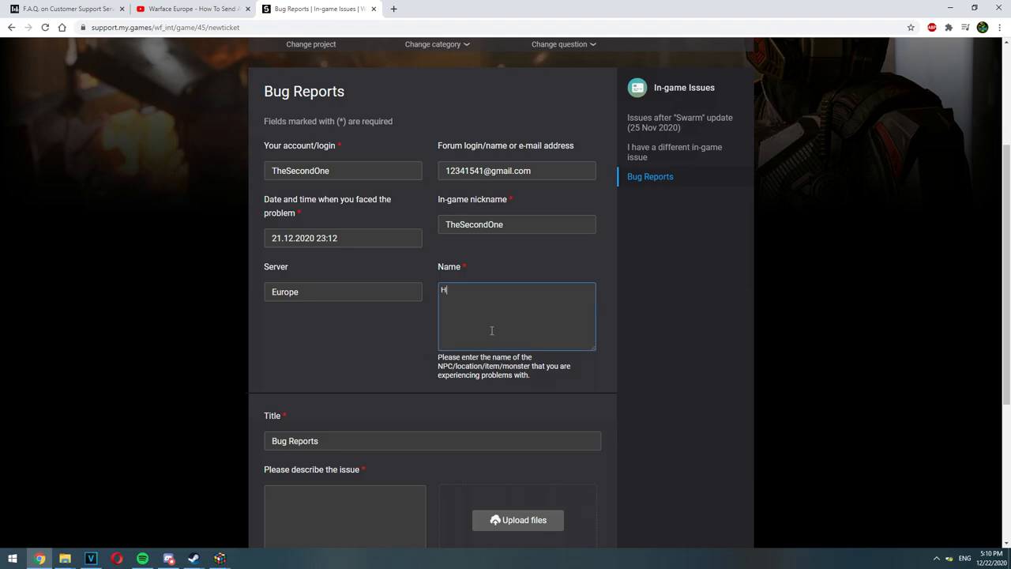
text(eavy gunner)
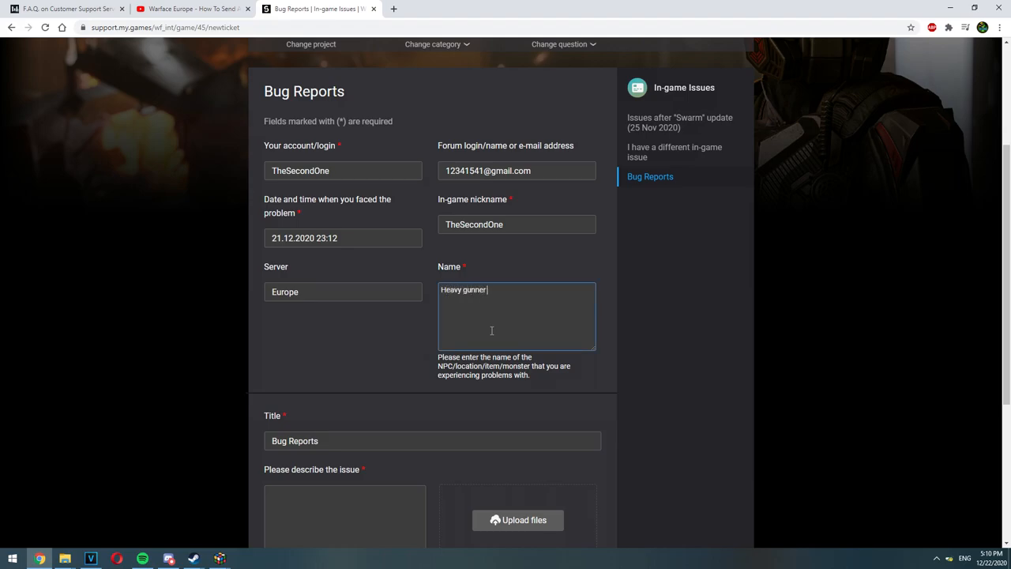
text(Didn't app)
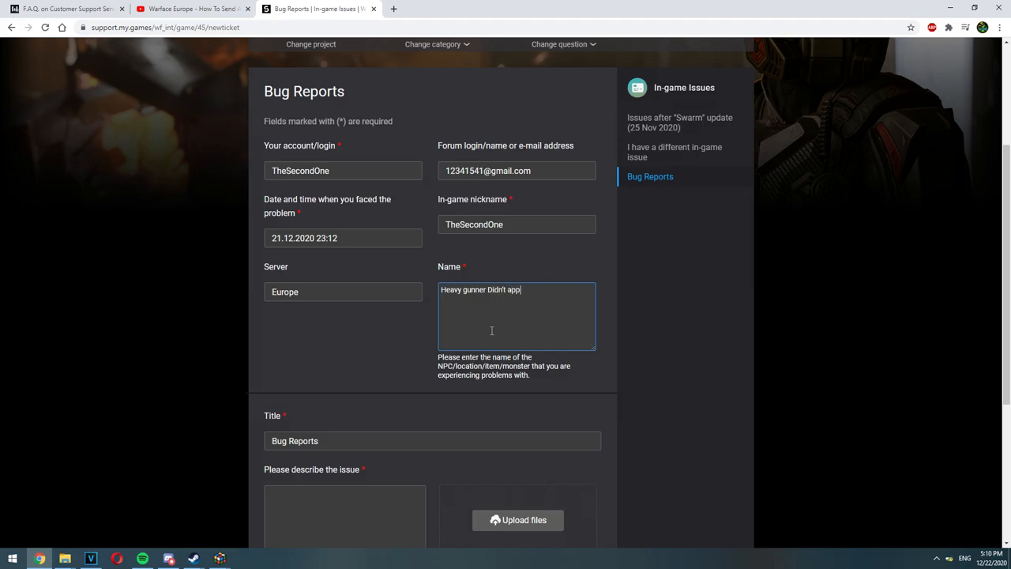
text(ear in Pve)
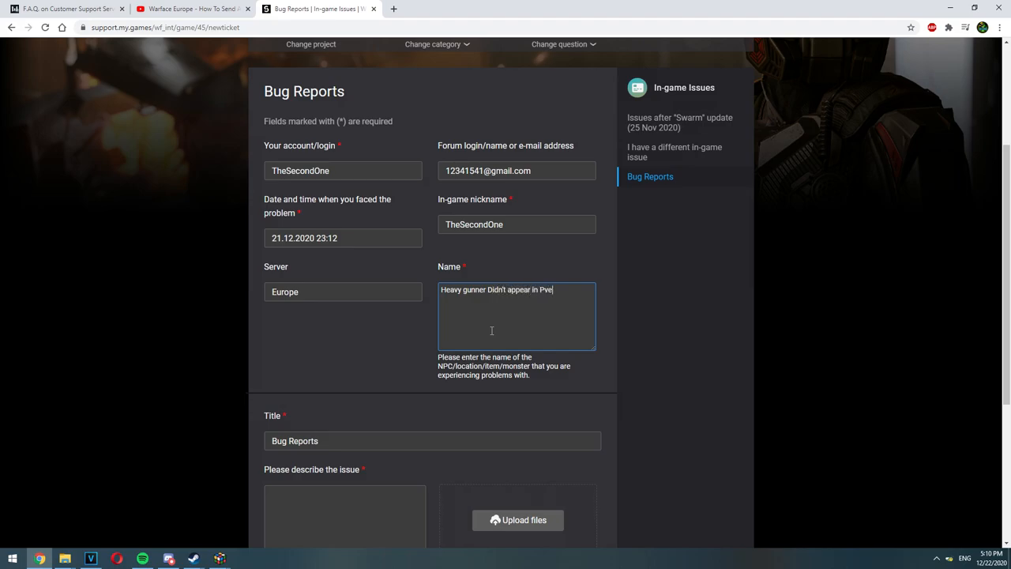
scroll(down, 3)
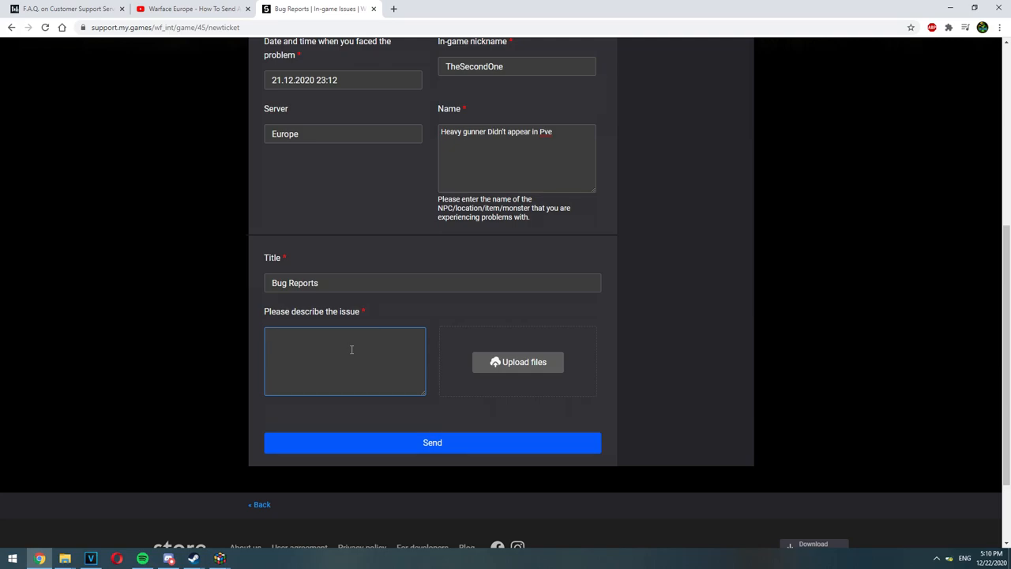
Type "I Was playing yesterday..." into the issue description box.
text(I W)
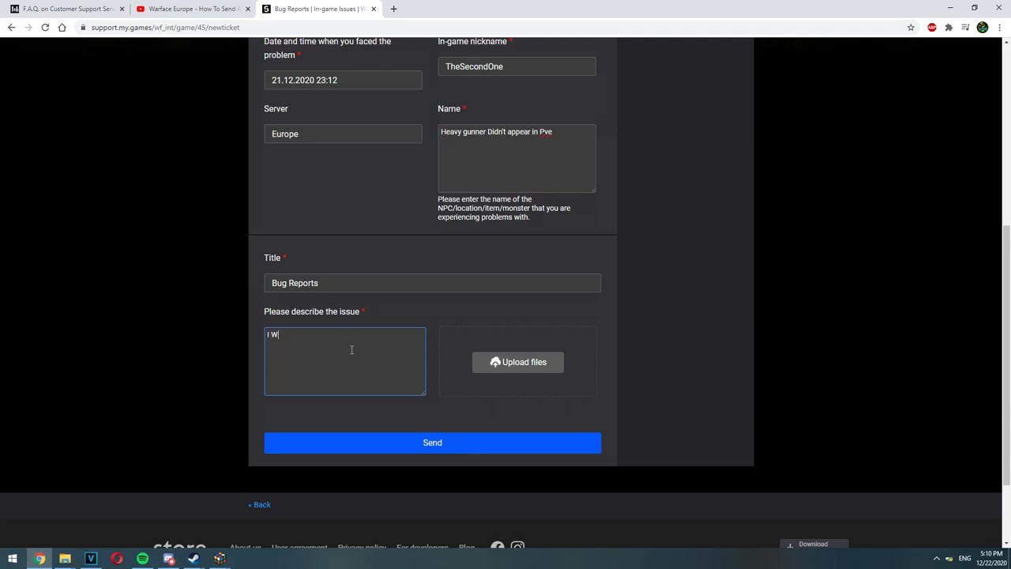
text(as playing y)
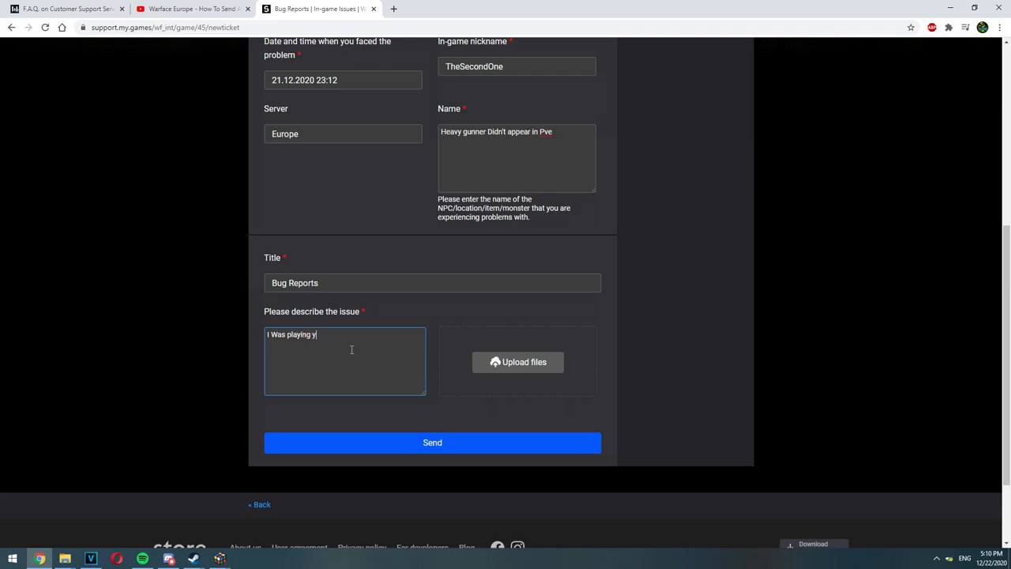
text(esterday...)
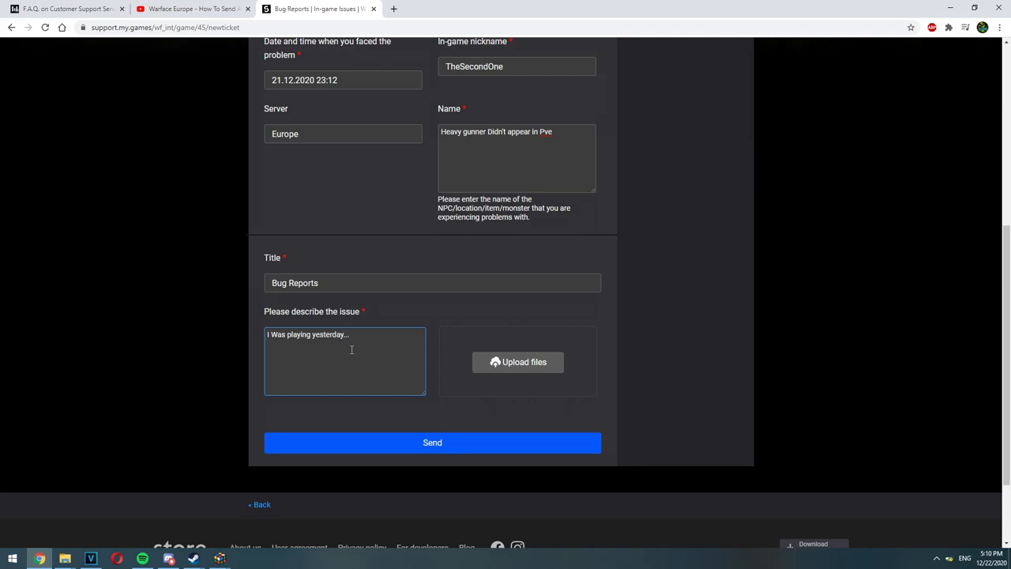
mouse_move(344, 322)
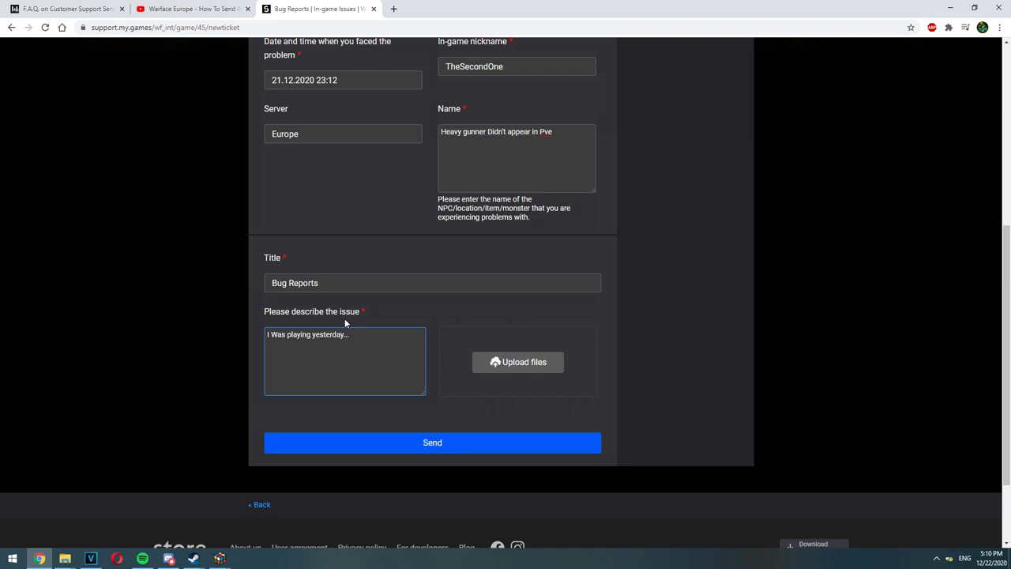
scroll(up, 3)
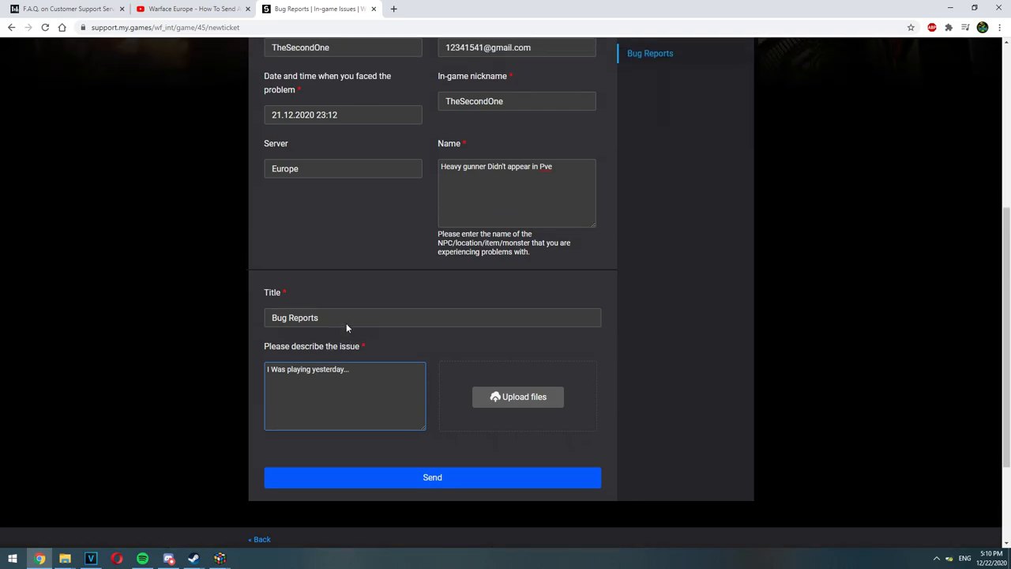
scroll(up, 3)
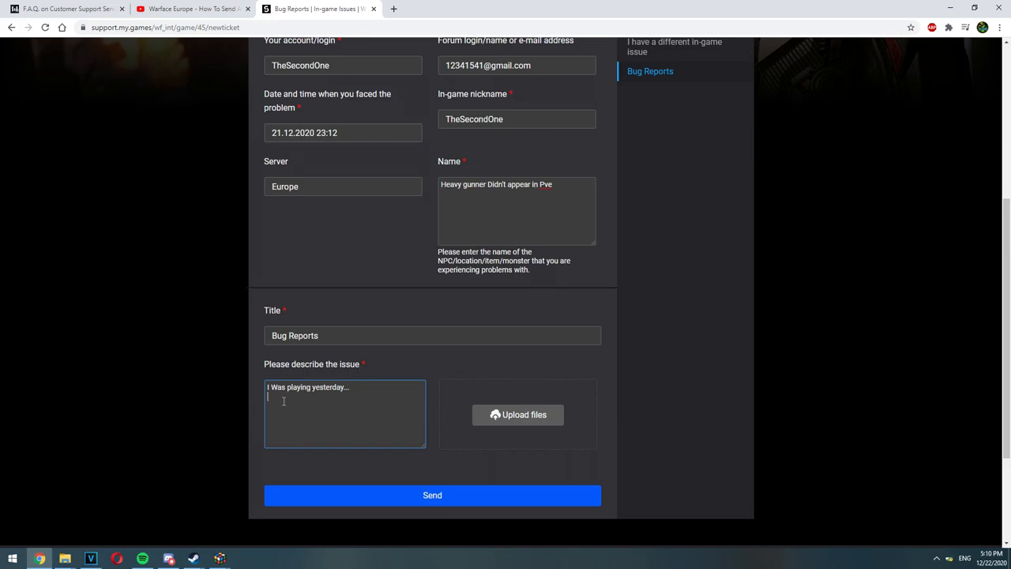
mouse_move(518, 414)
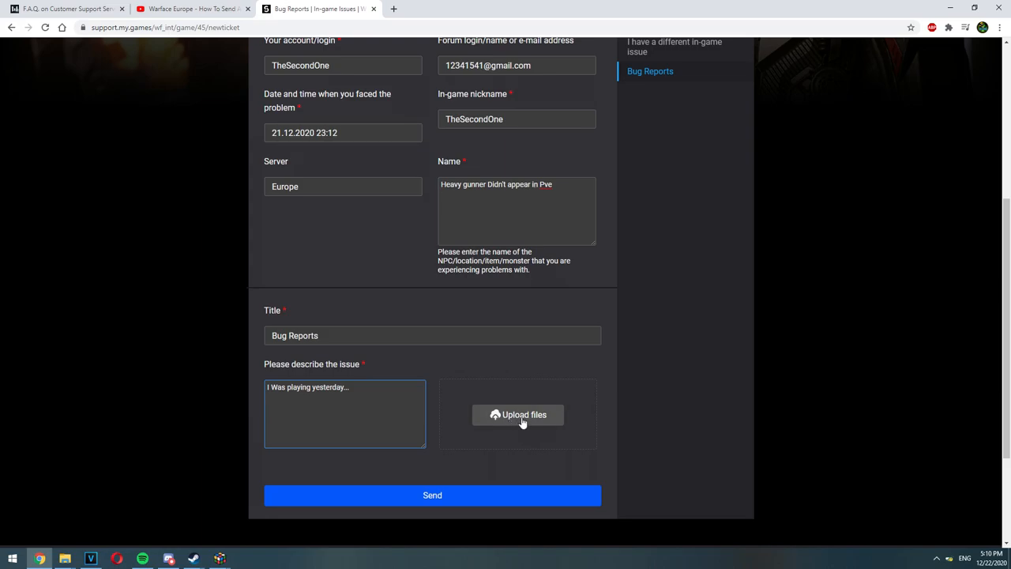
mouse_move(403, 357)
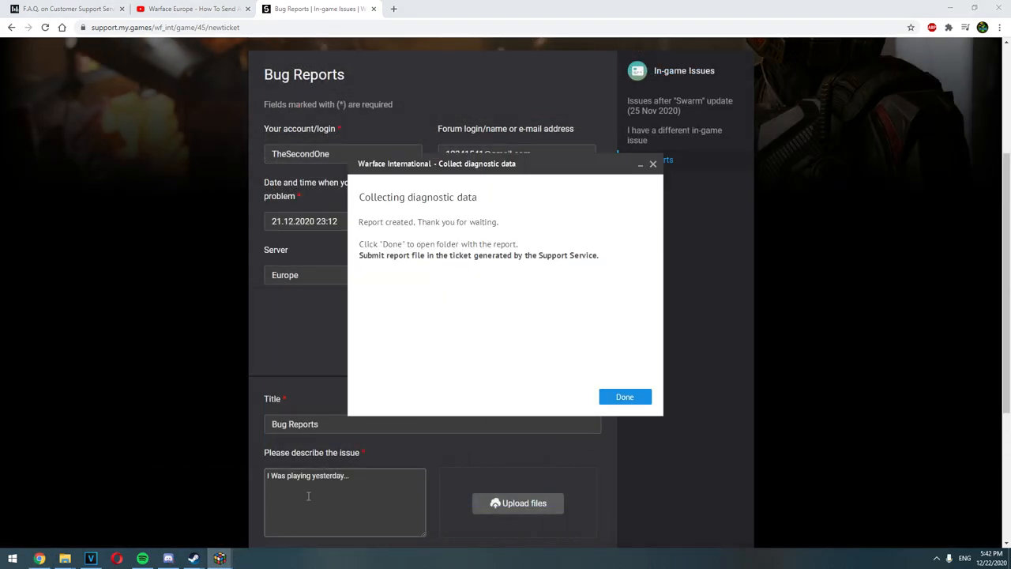
mouse_move(429, 190)
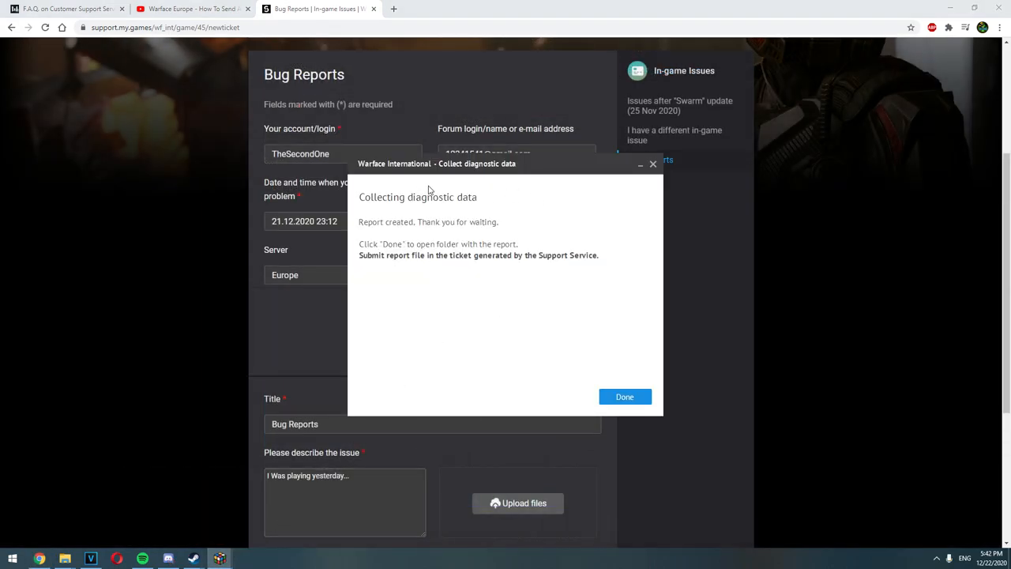
mouse_move(459, 233)
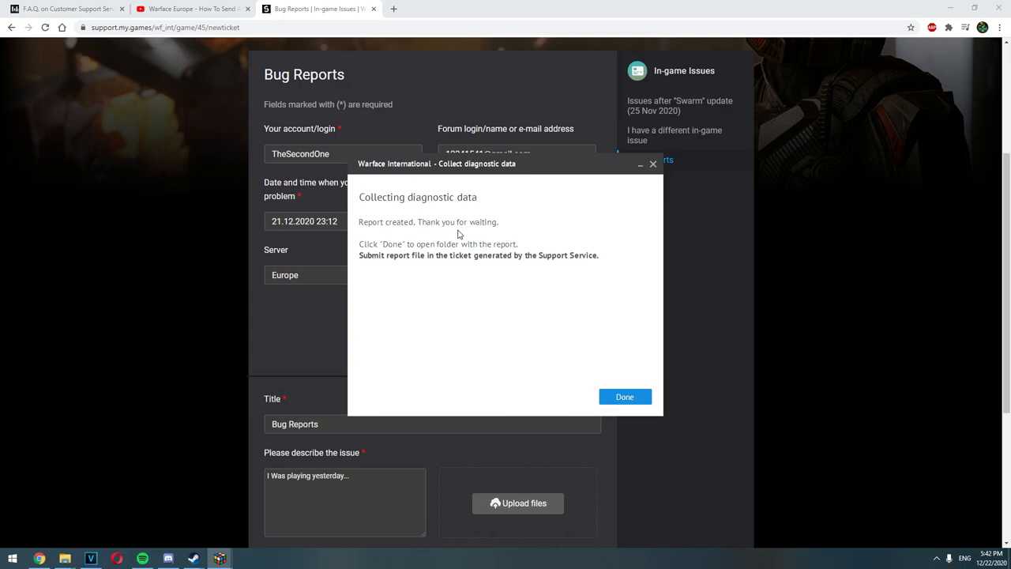
mouse_move(532, 286)
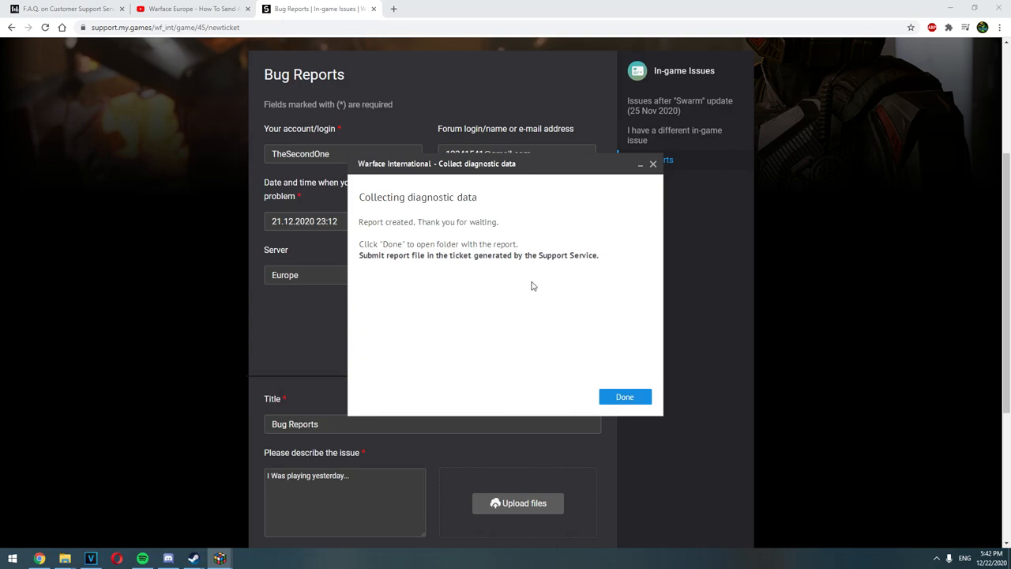
Close the diagnostic report and upload the 20201222_1709.tar.gz archive from ExtDiag.
click(624, 397)
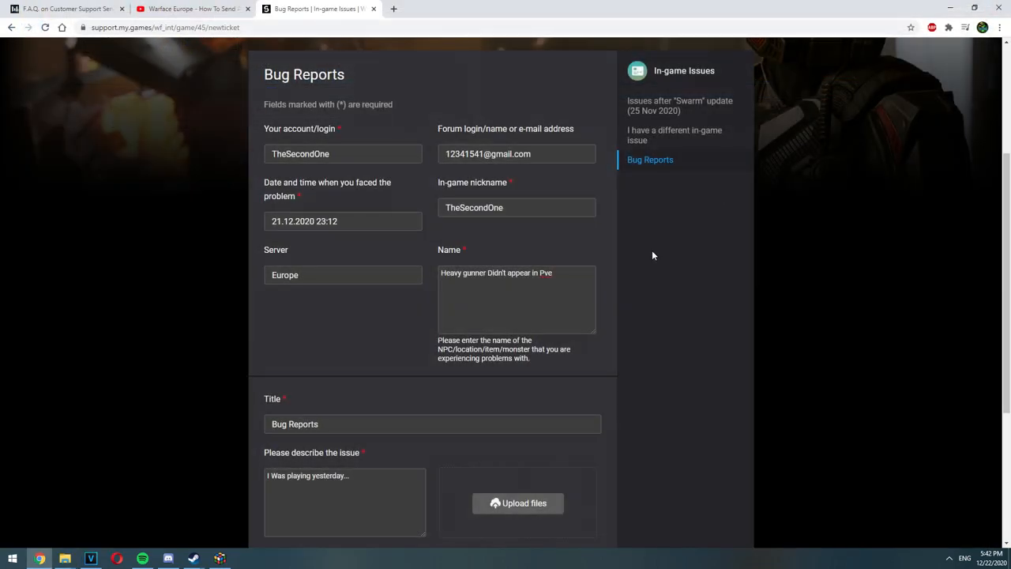
click(518, 502)
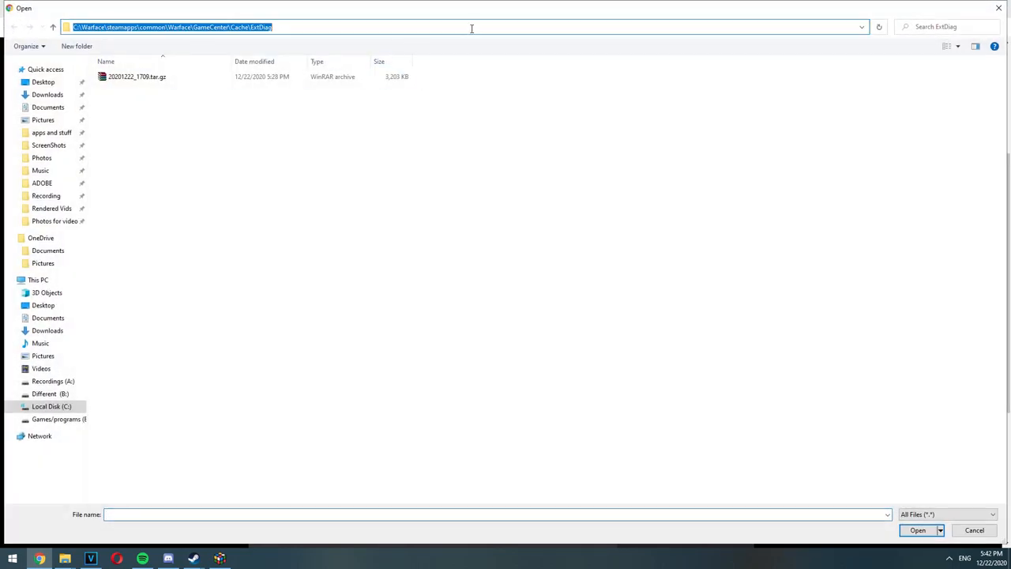
click(136, 75)
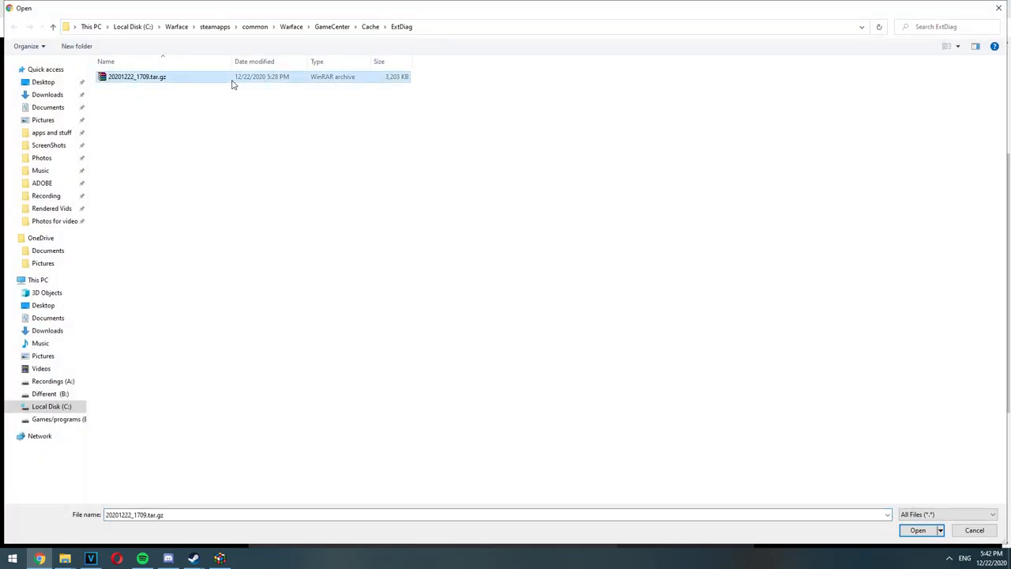
click(916, 530)
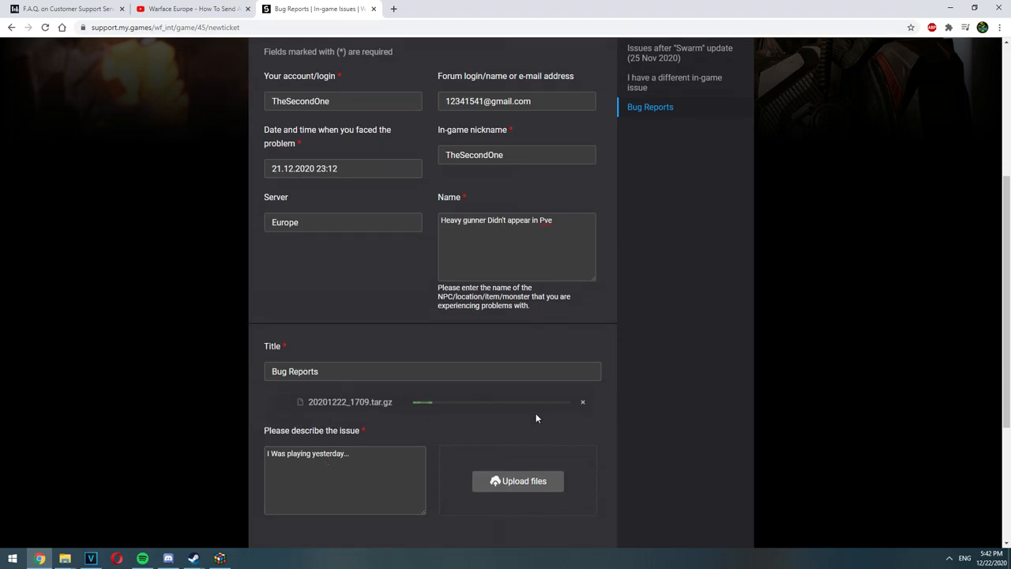
Add a new description line reading "here is my data:".
double_click(338, 402)
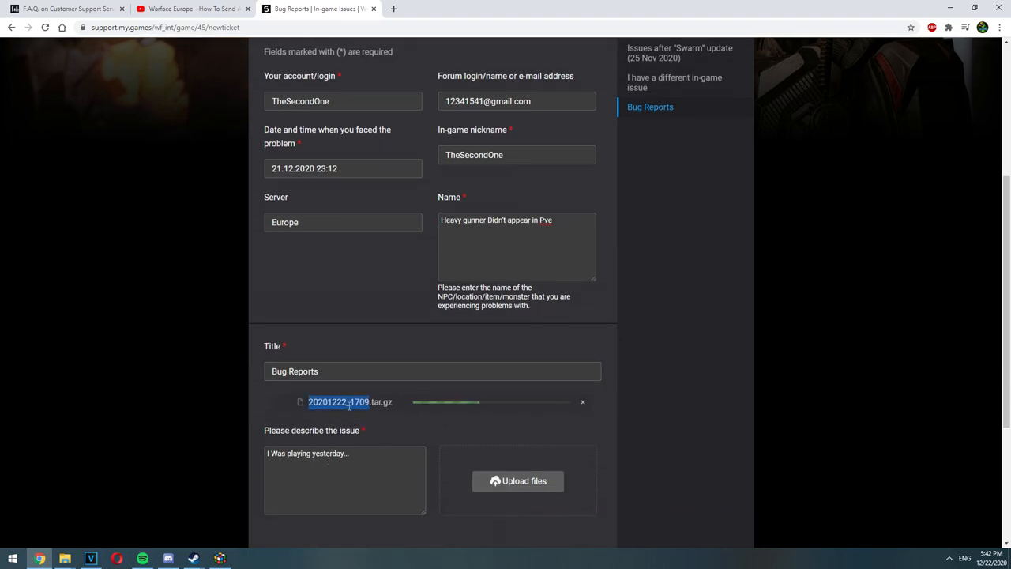
scroll(down, 3)
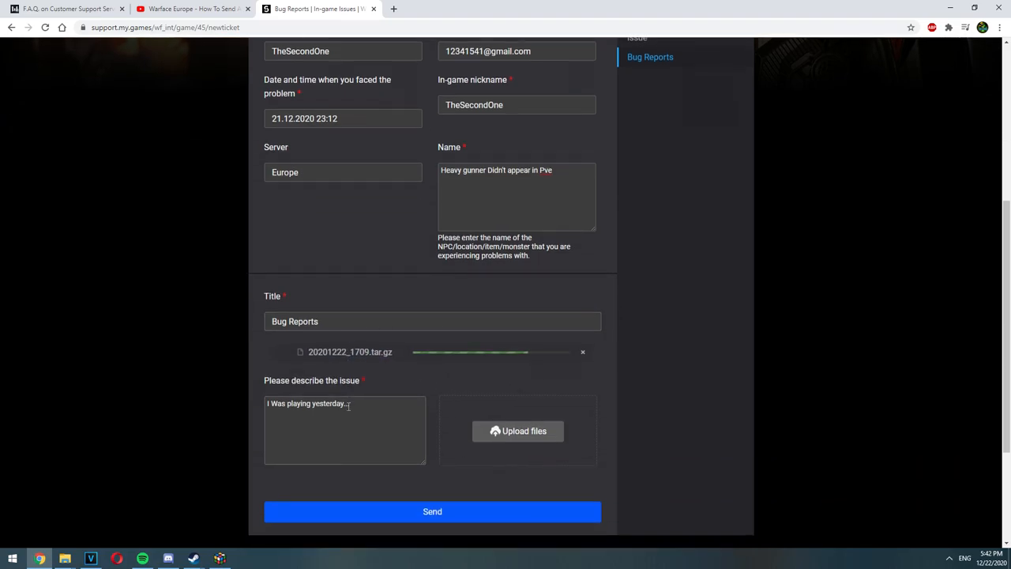
scroll(down, 3)
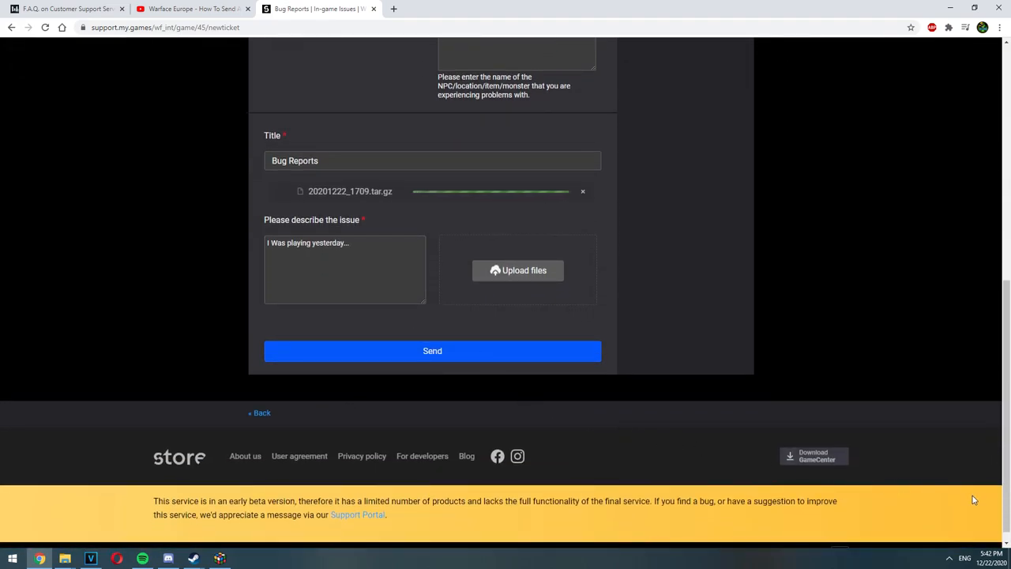
scroll(up, 3)
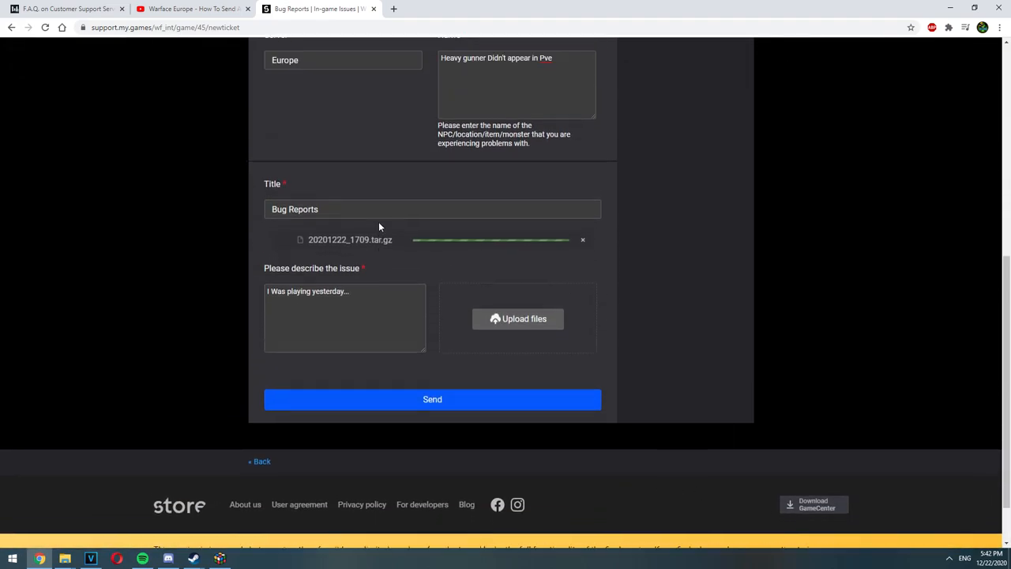
click(344, 320)
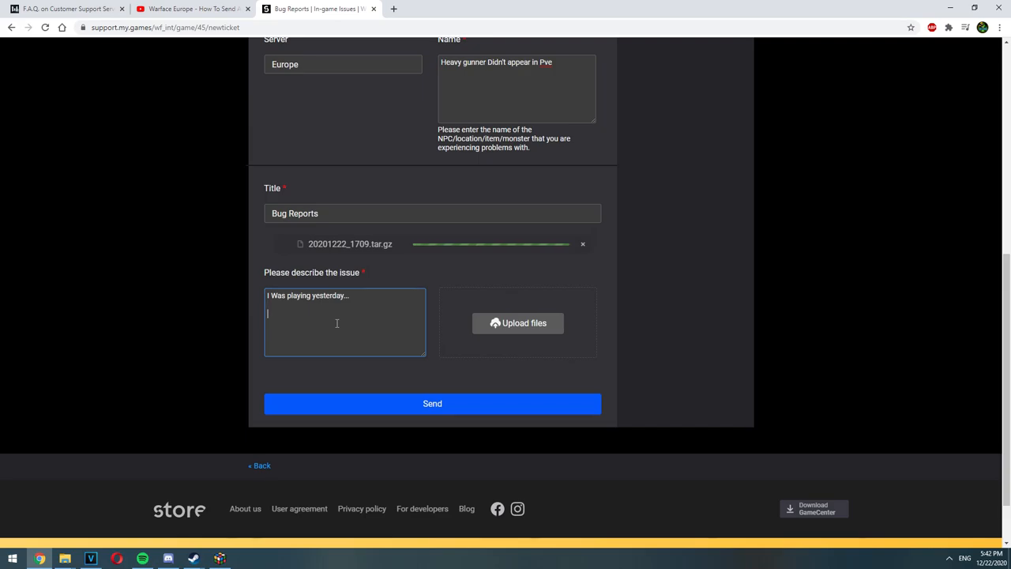
text(here is my d)
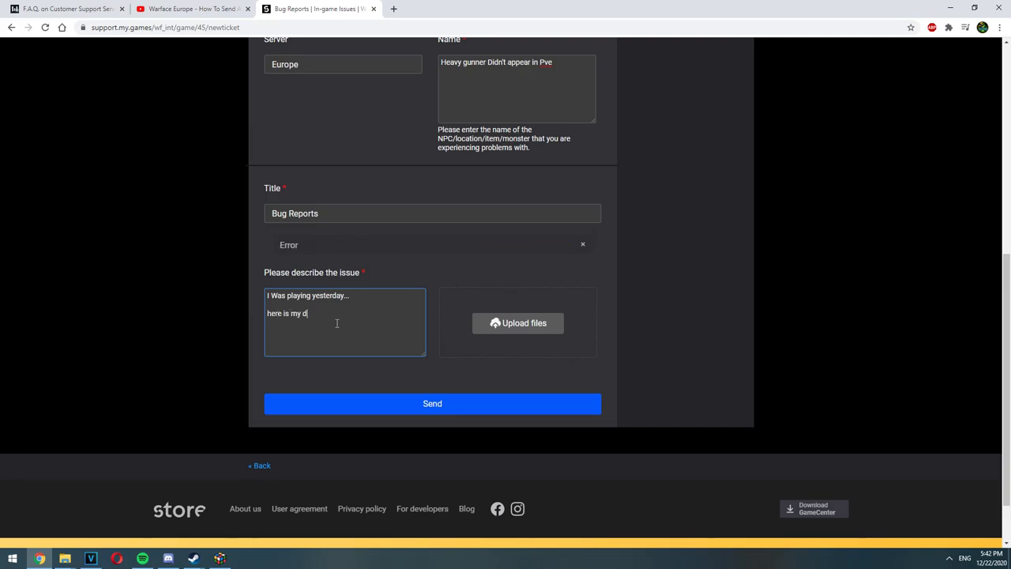
text(ata:)
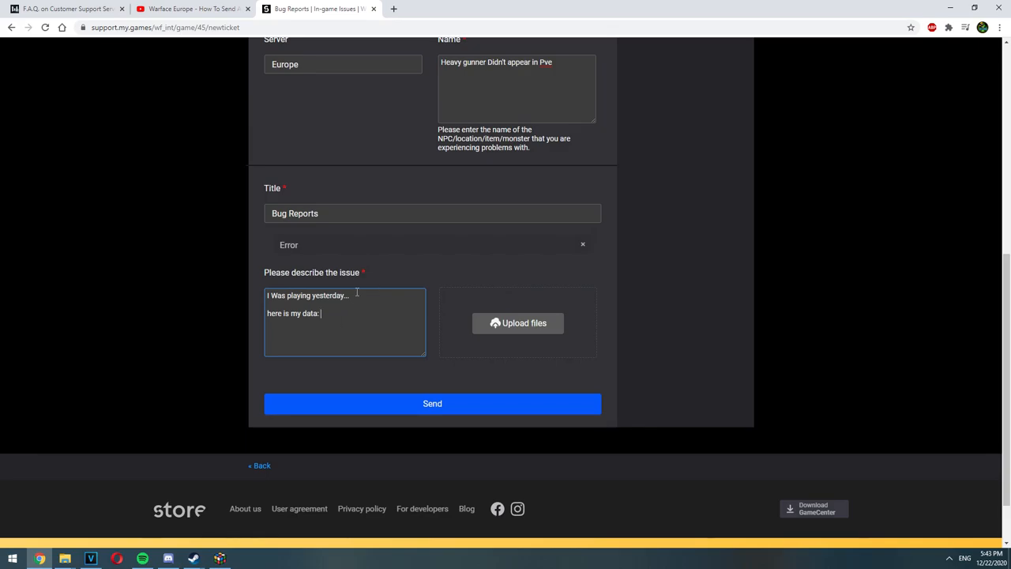
scroll(up, 3)
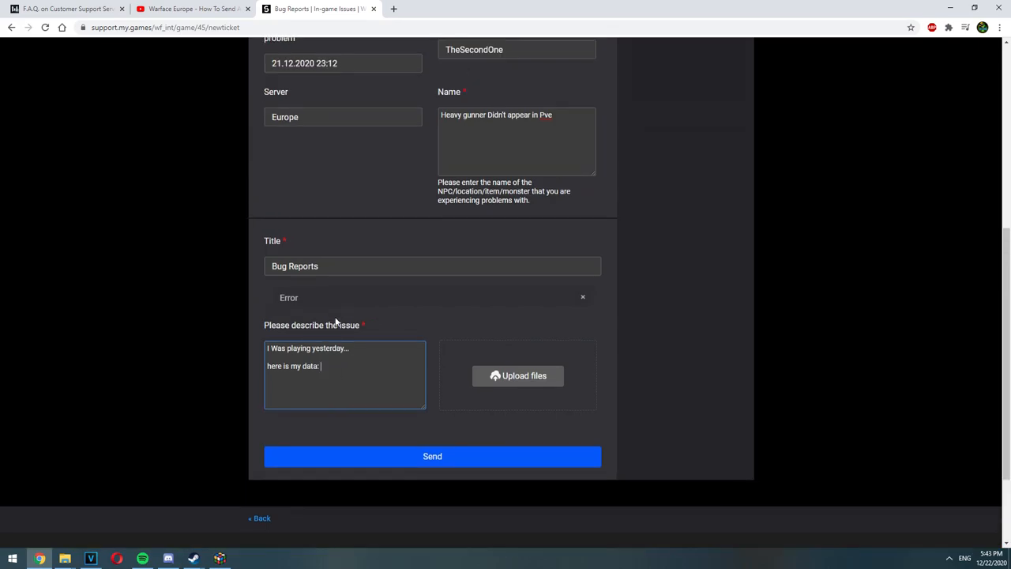
mouse_move(432, 456)
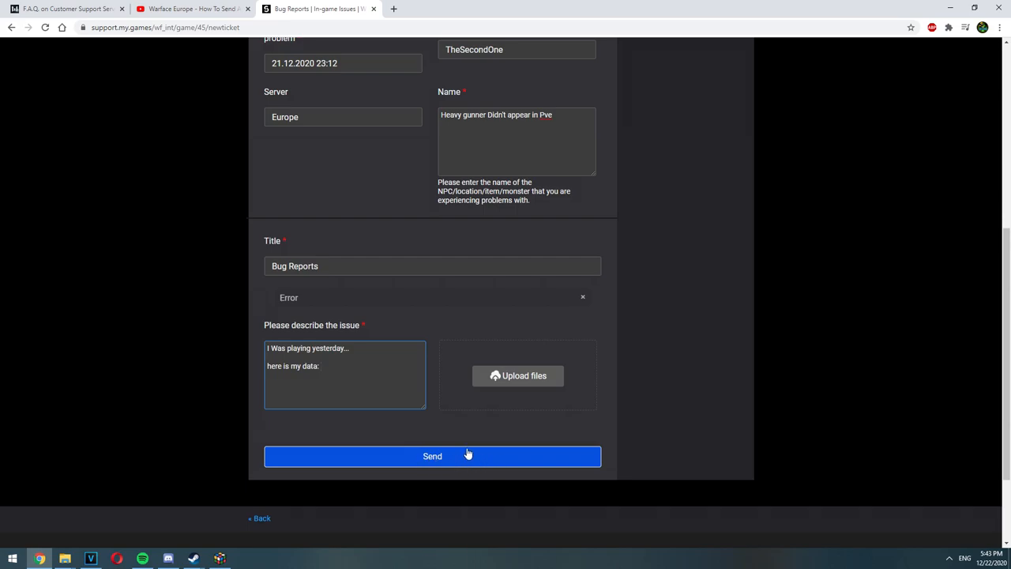
mouse_move(402, 317)
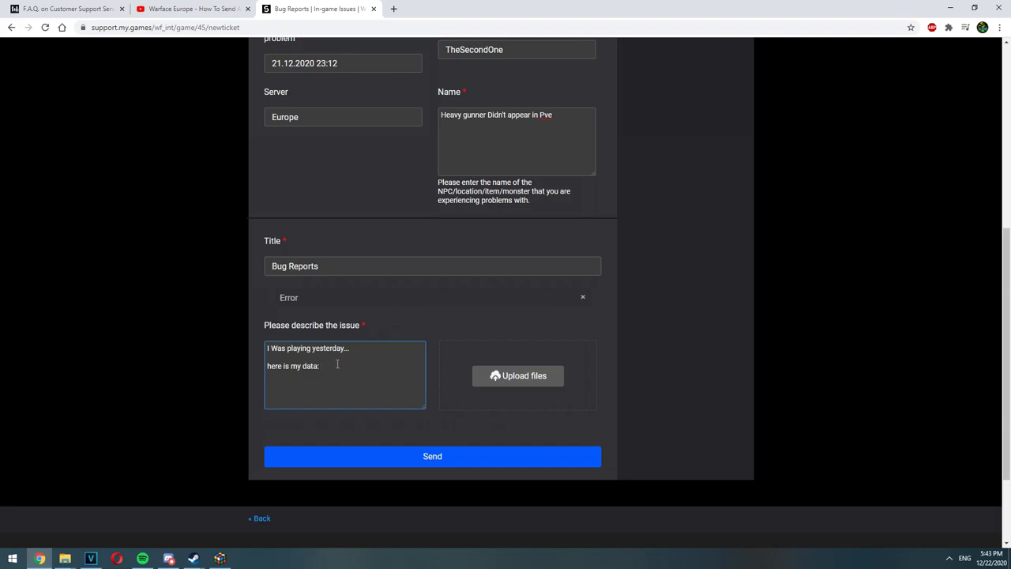
mouse_move(355, 295)
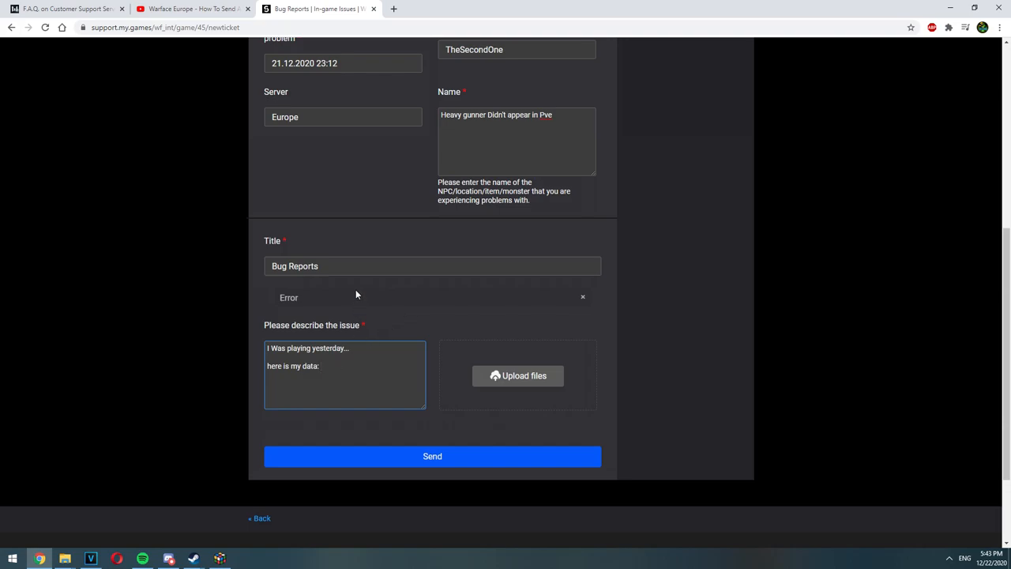
Remove the errored attachment, scroll to the top, and go to My inquiries.
click(345, 374)
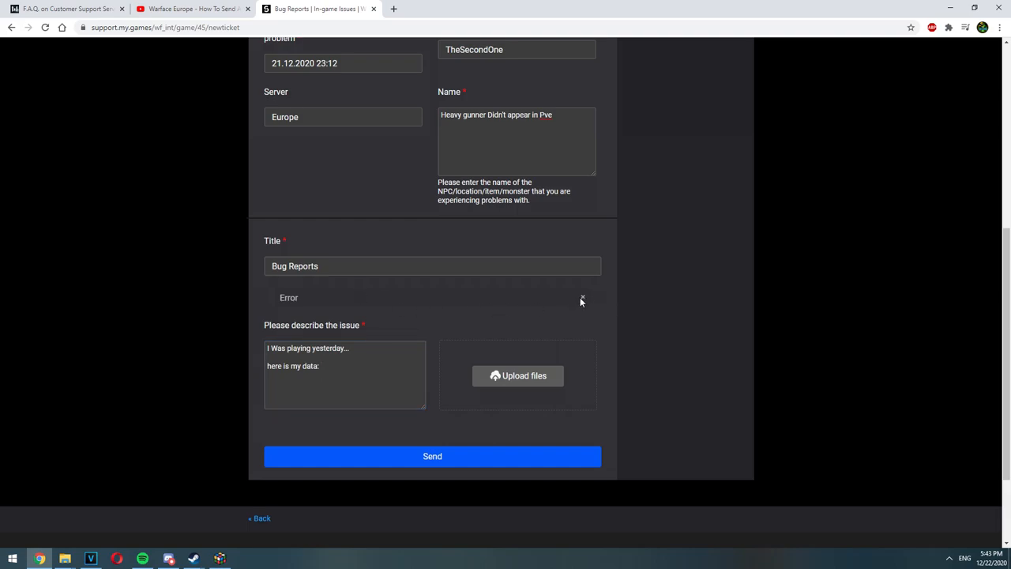
scroll(up, 3)
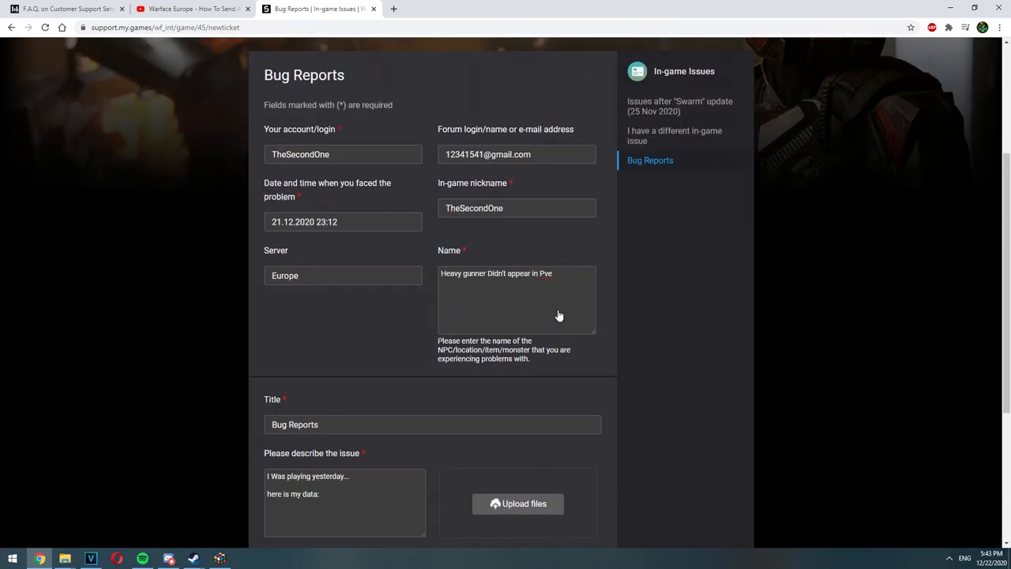
scroll(up, 3)
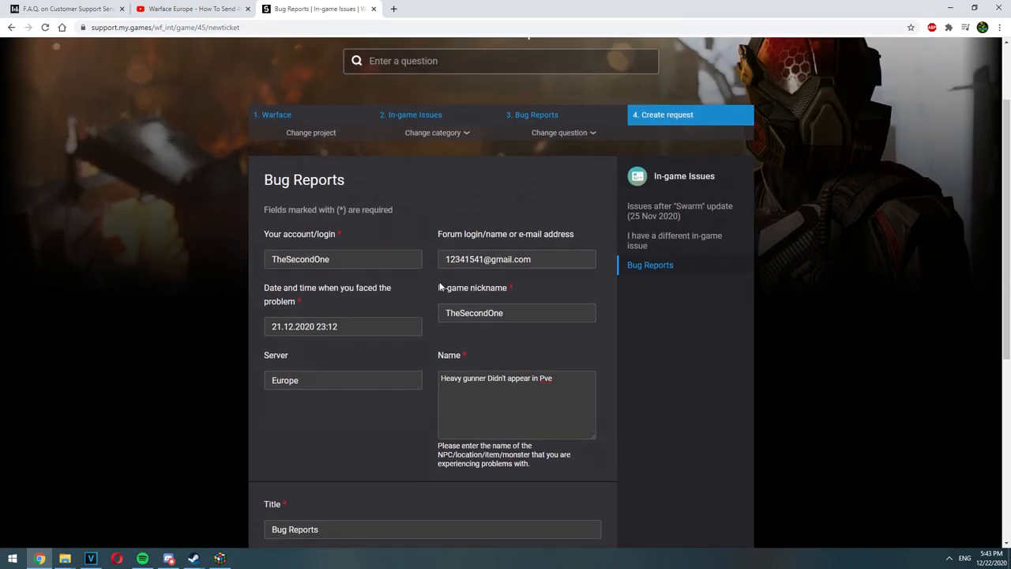
scroll(up, 3)
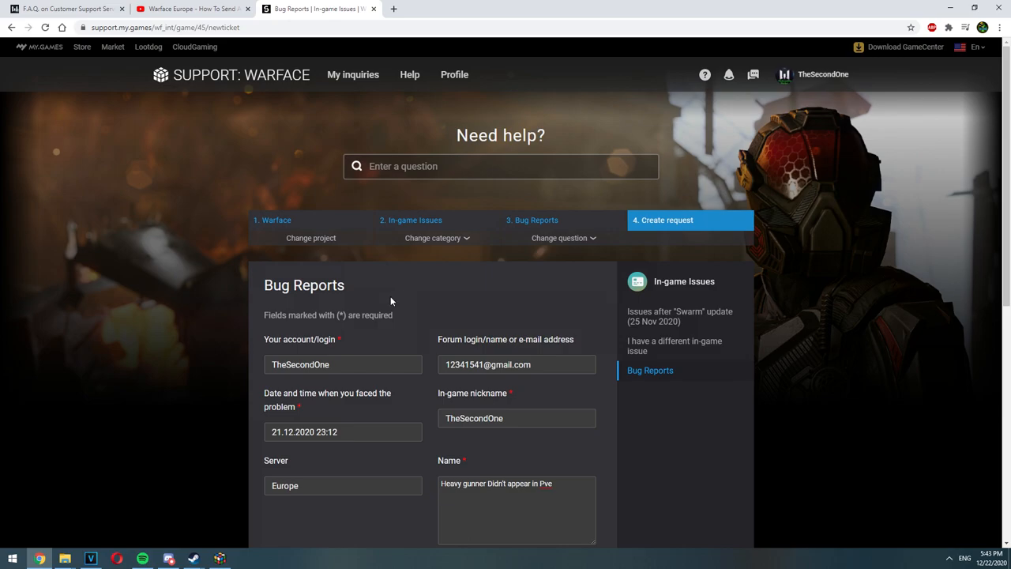
click(353, 74)
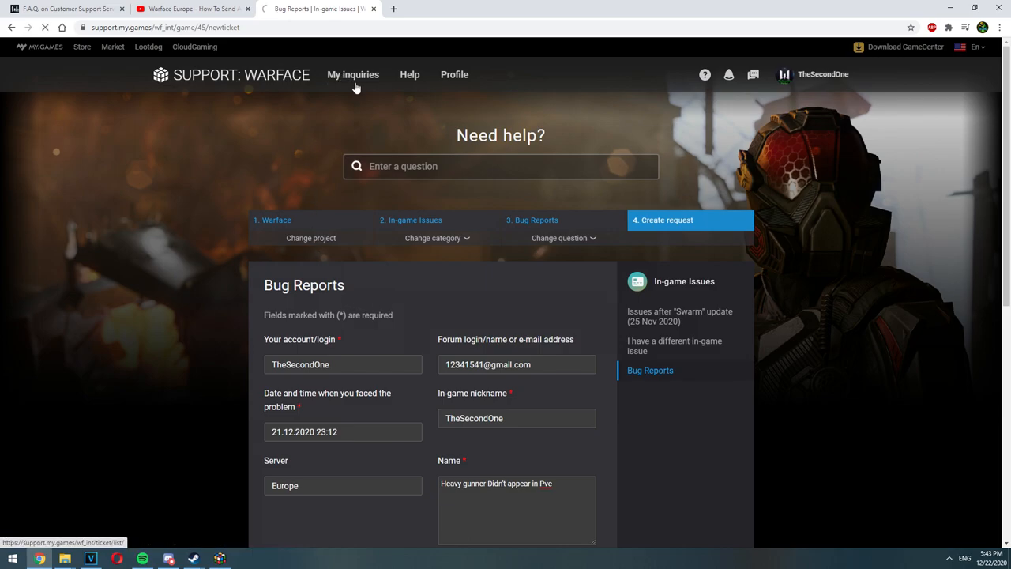
Review the three closed inquiries, then return to the Warface support home page.
click(353, 74)
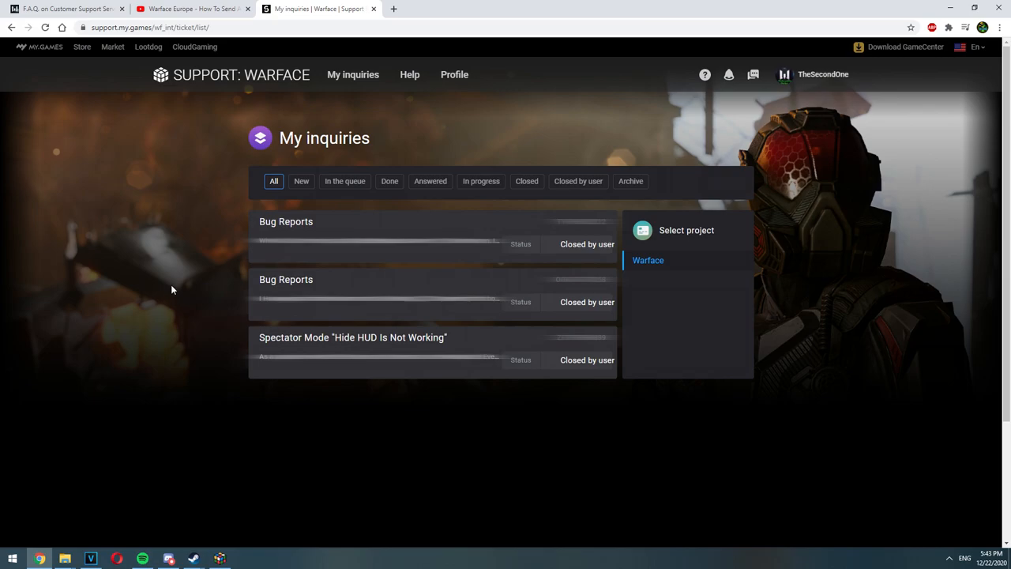
mouse_move(197, 255)
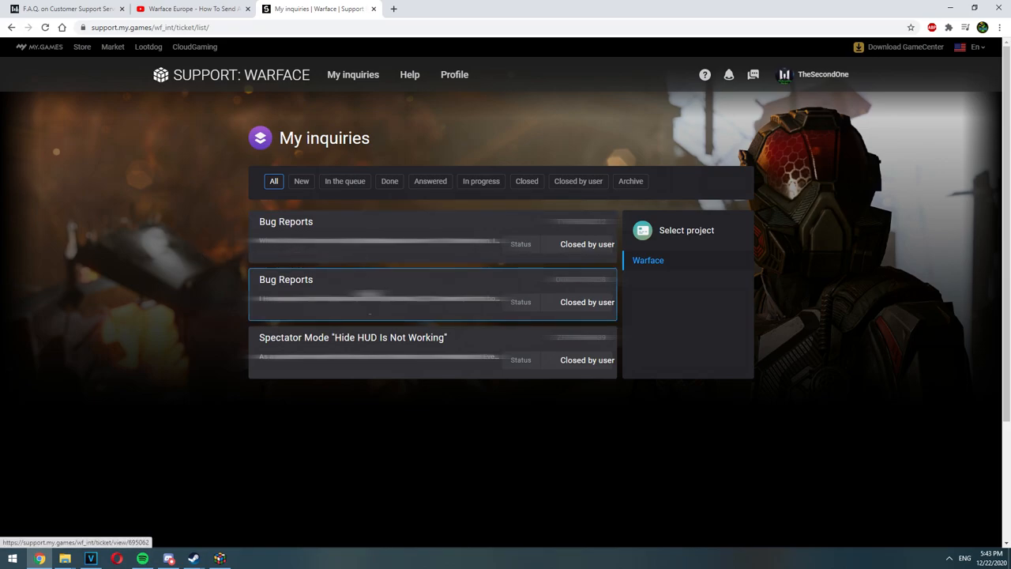
mouse_move(363, 348)
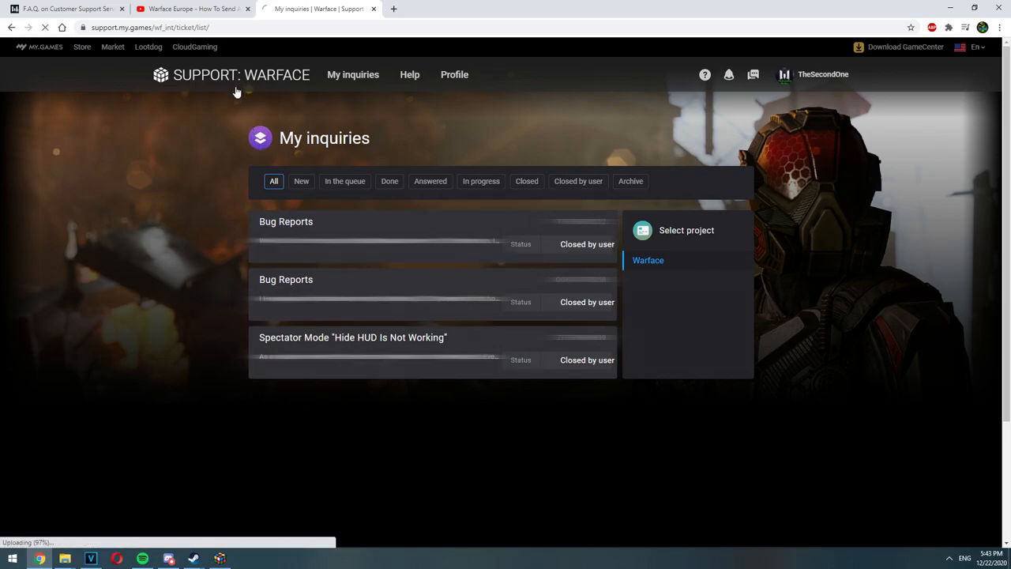
click(648, 260)
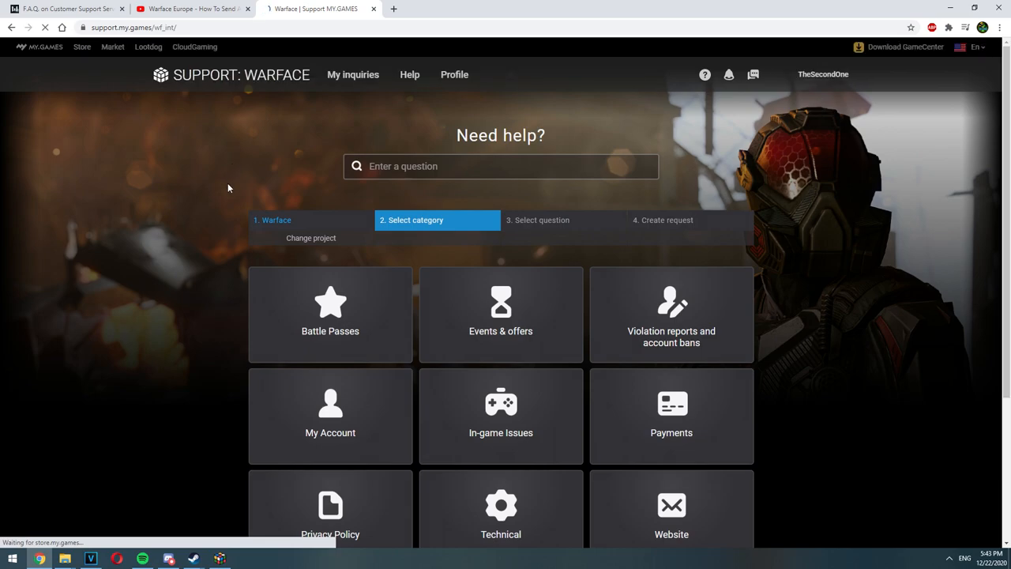